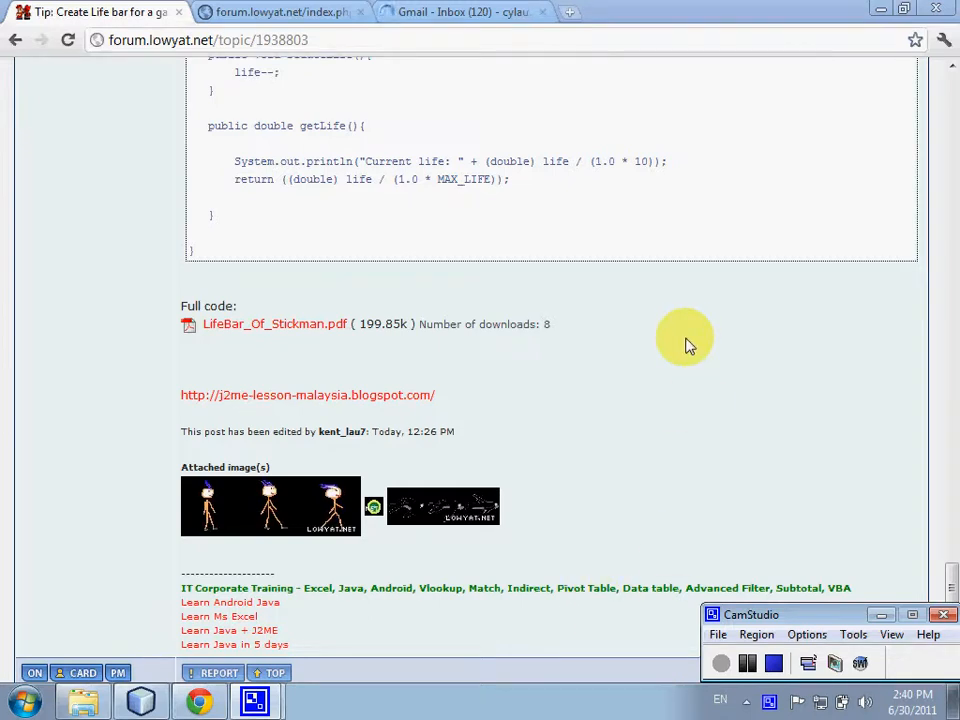
mouse_move(143, 315)
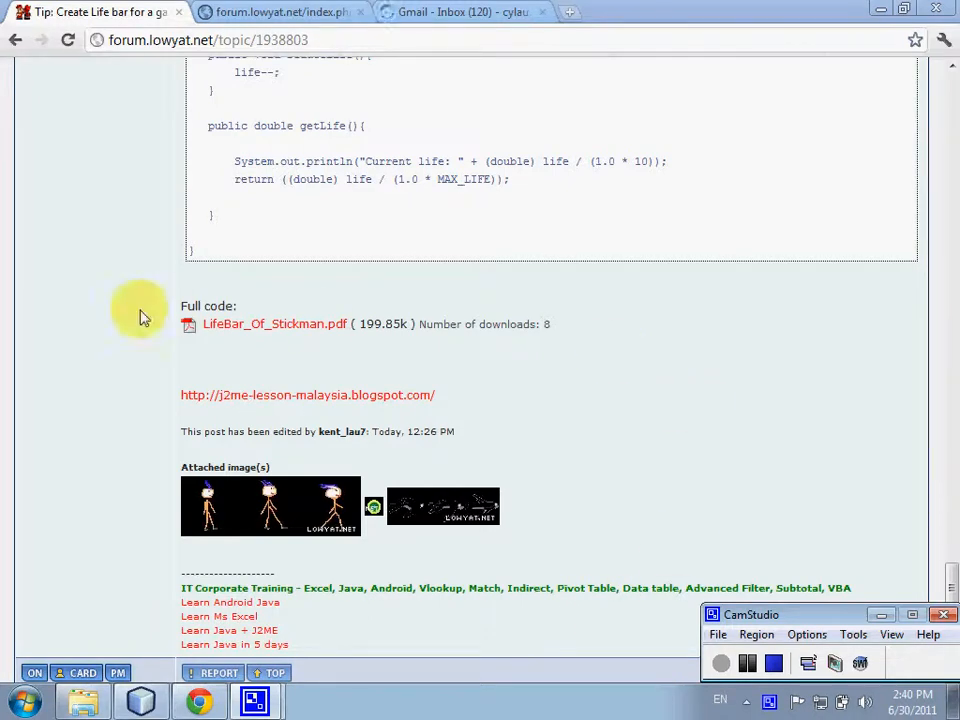
mouse_move(215, 332)
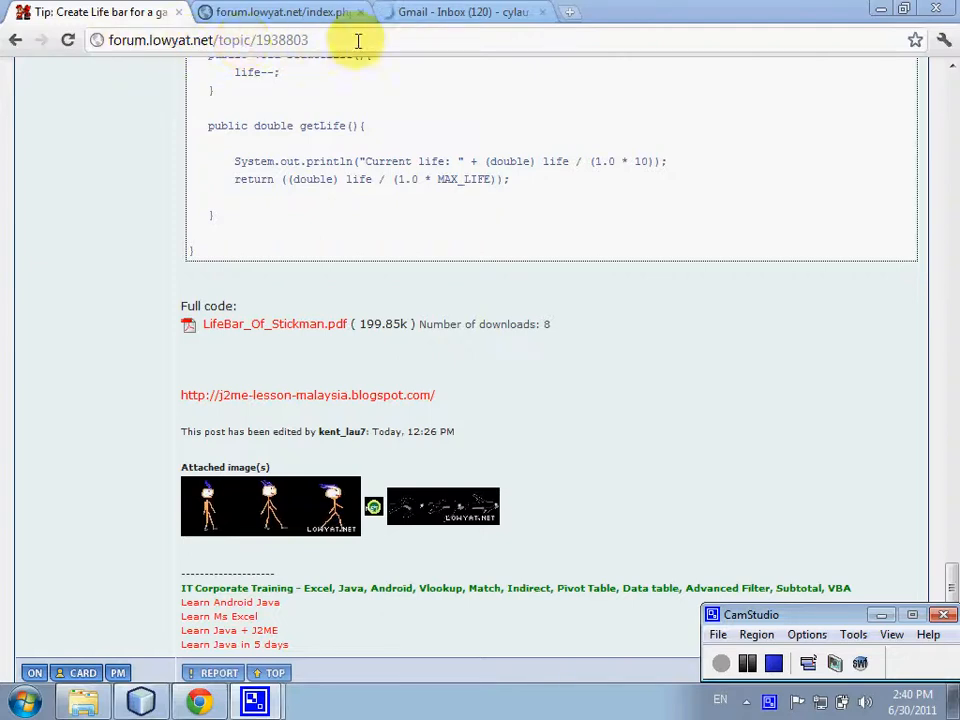
Open the LifeBar tutorial PDF tab and highlight reduceLife in the StickmanSprite code
click(270, 40)
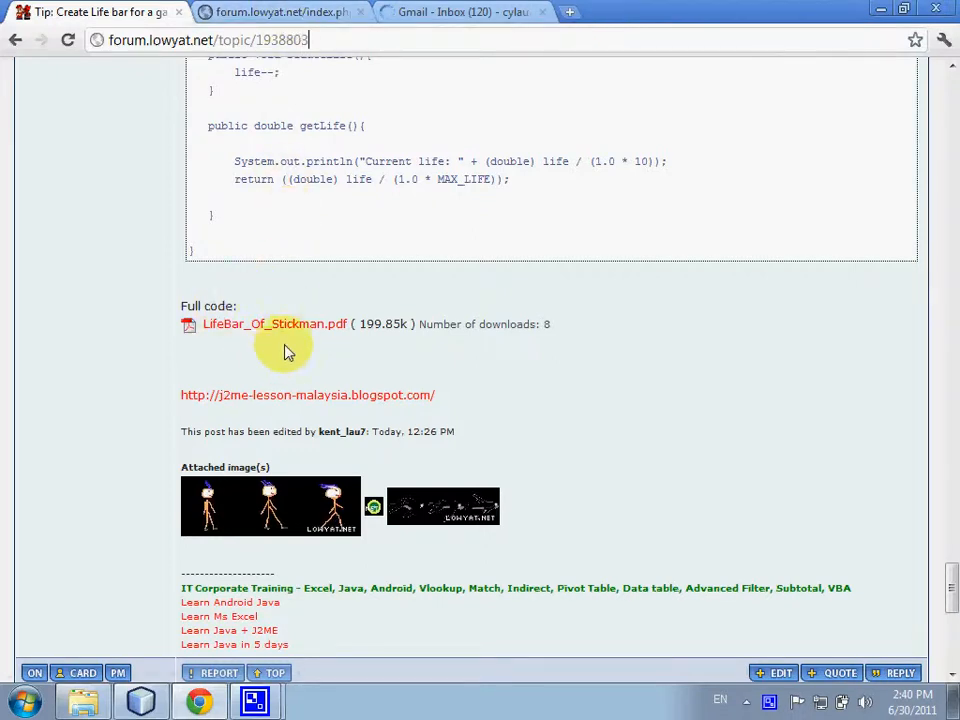
click(274, 324)
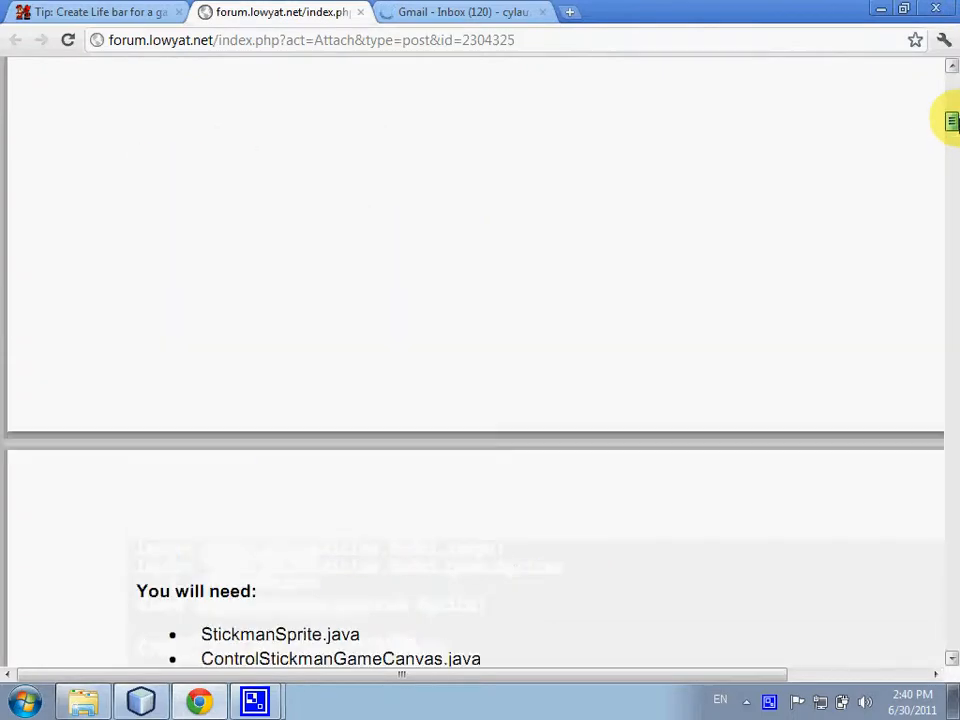
scroll(down, 3)
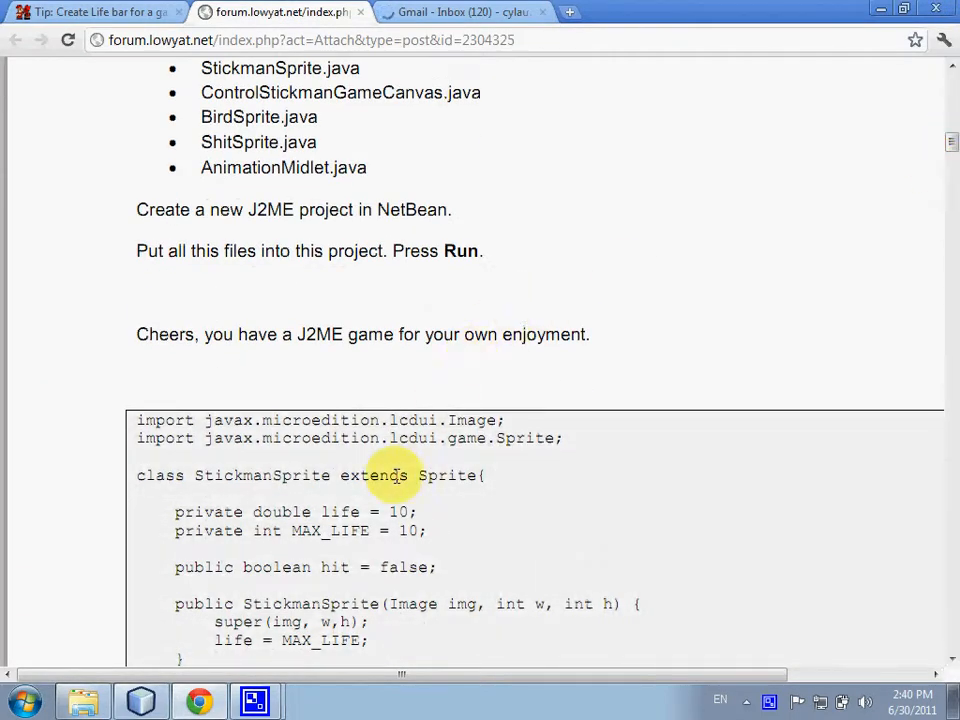
scroll(down, 3)
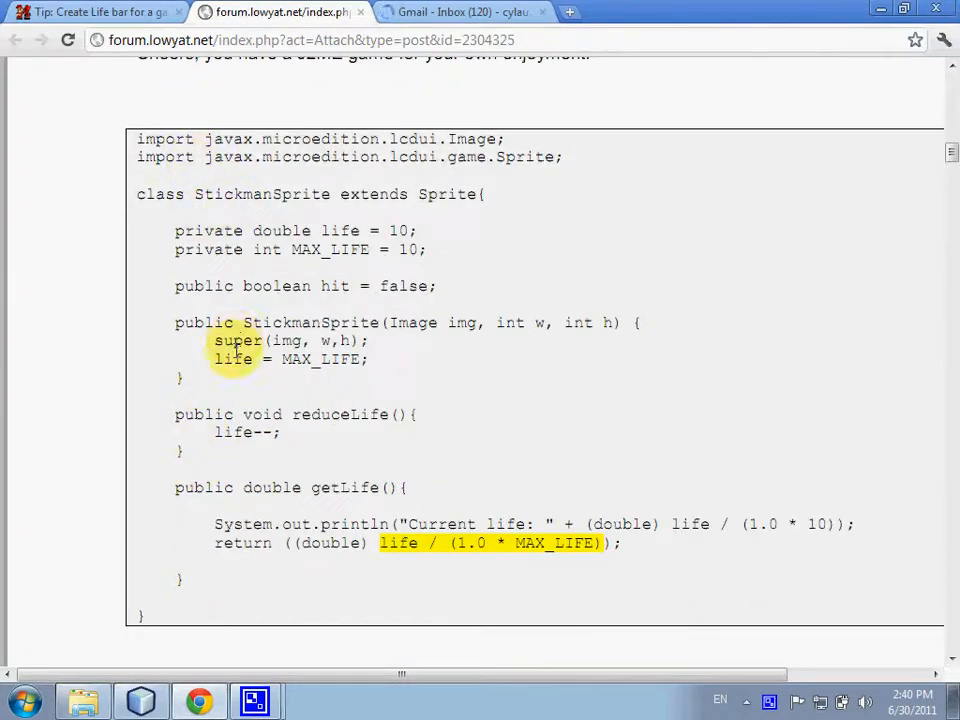
double_click(262, 194)
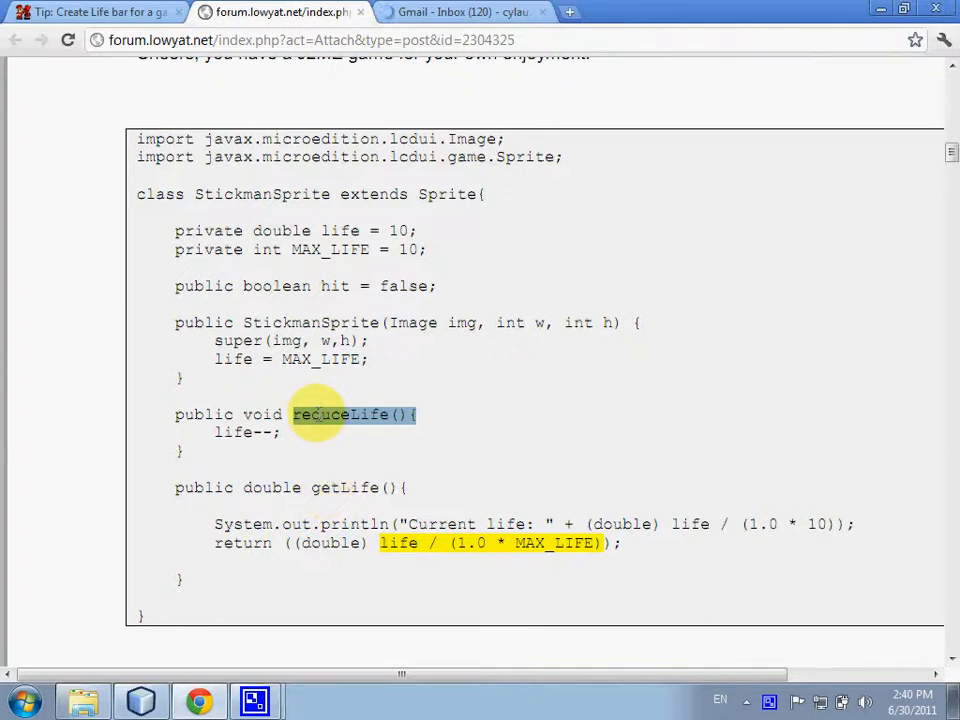
mouse_move(440, 415)
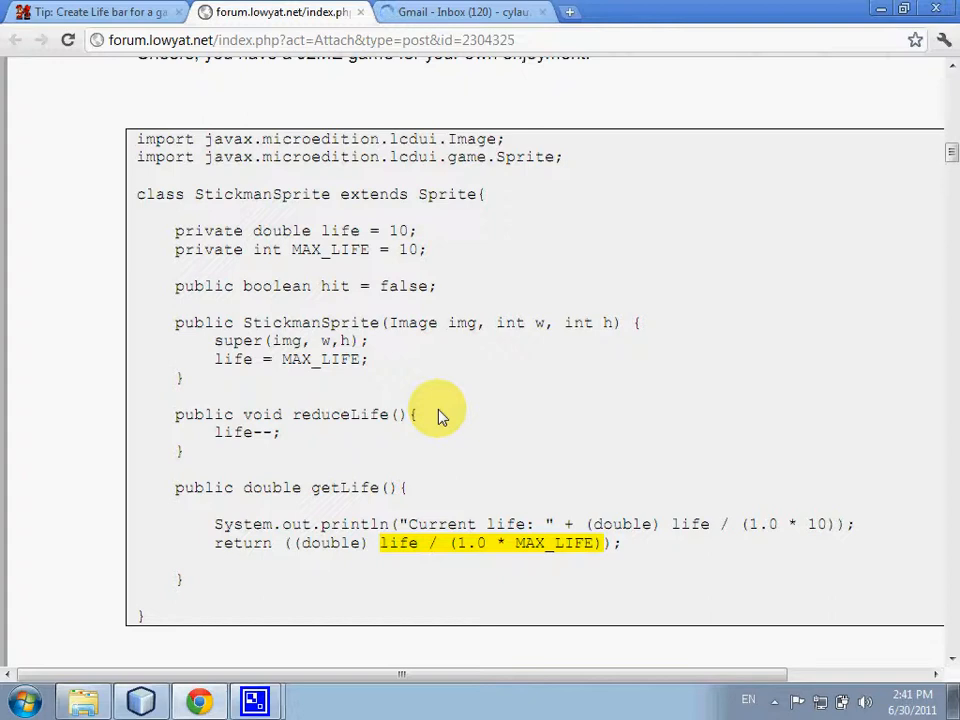
mouse_move(325, 433)
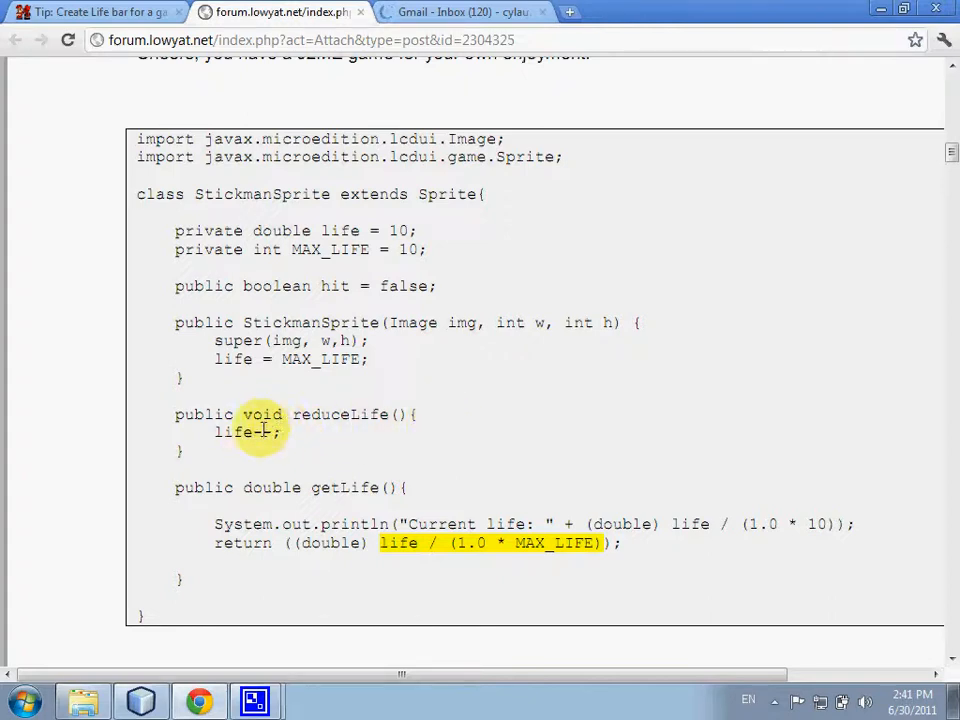
mouse_move(255, 157)
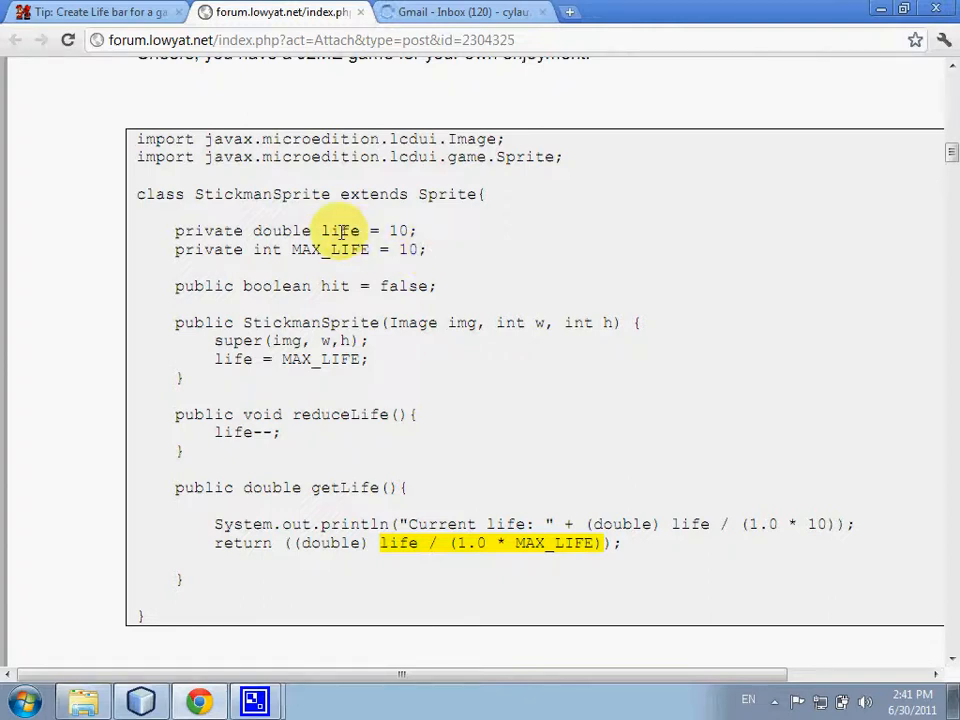
mouse_move(425, 230)
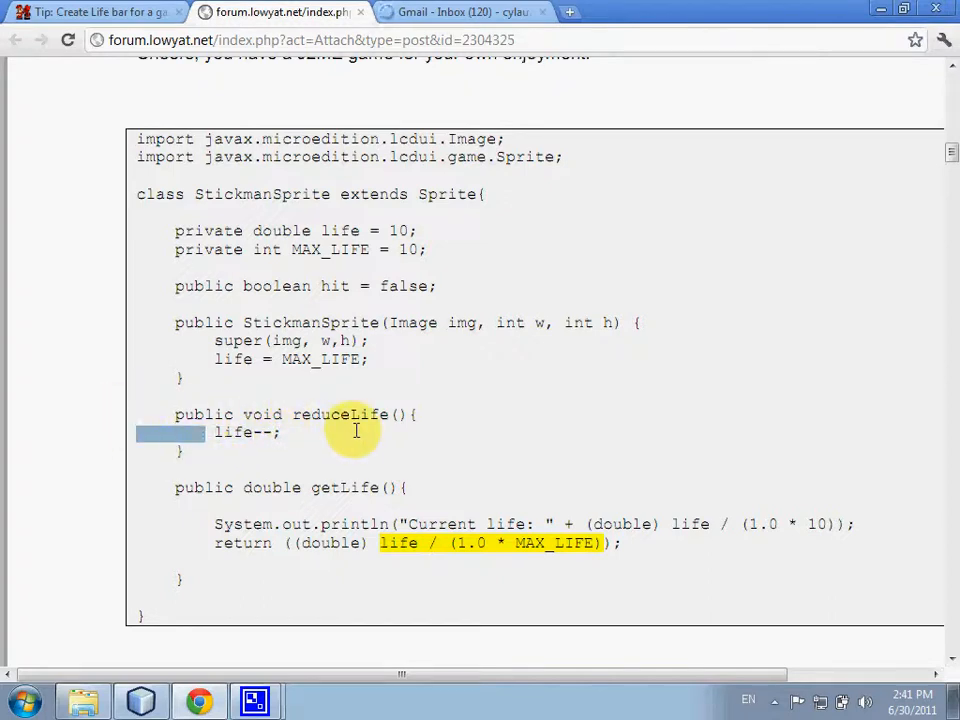
mouse_move(324, 470)
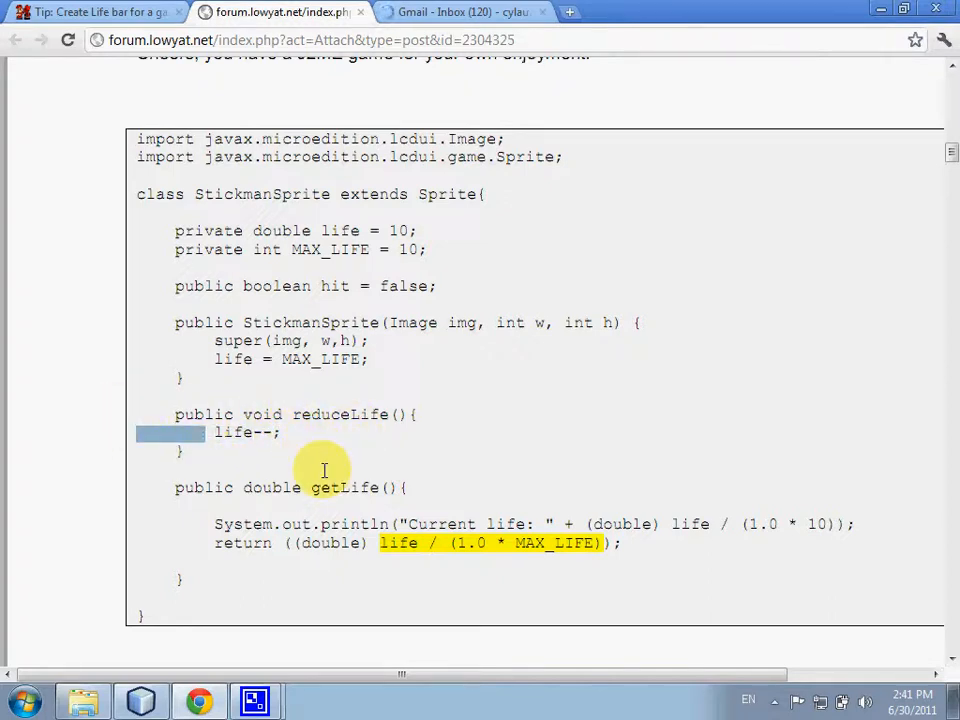
mouse_move(307, 322)
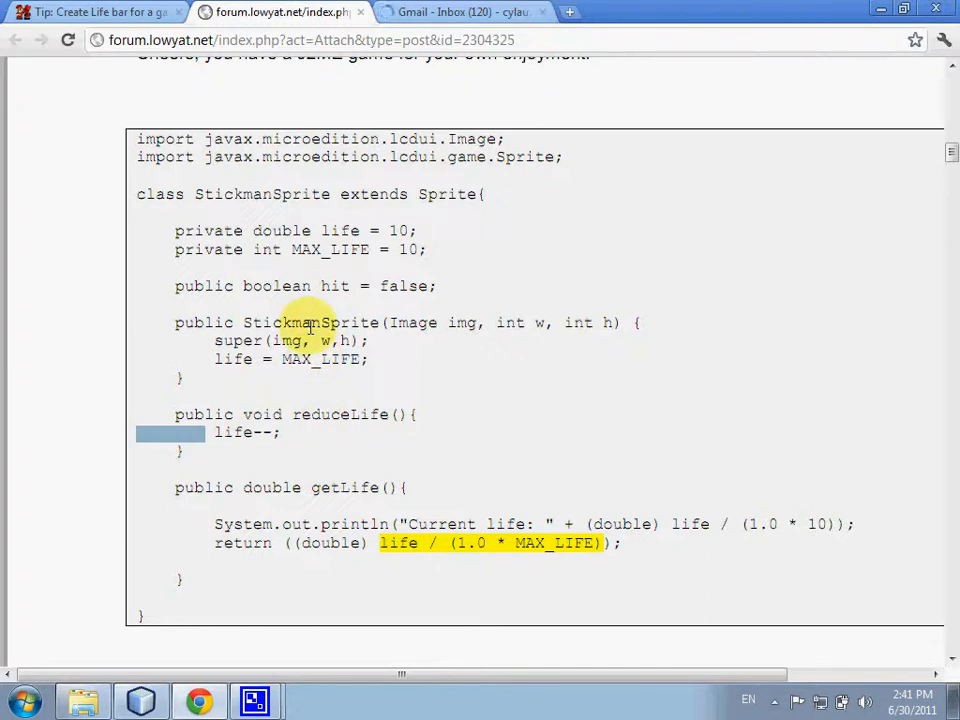
scroll(down, 3)
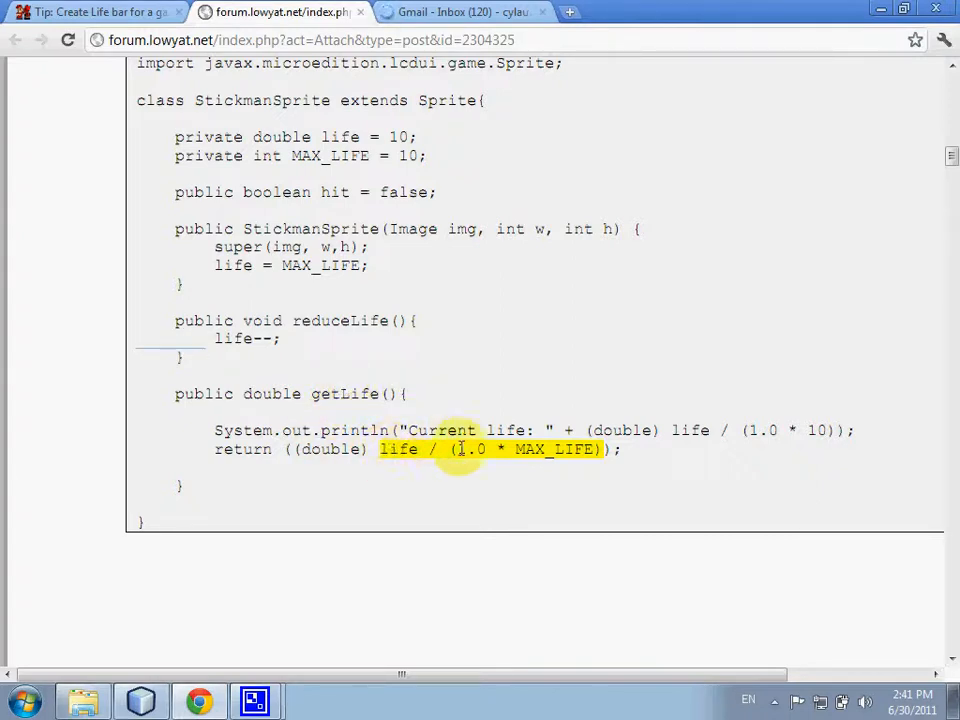
mouse_move(550, 403)
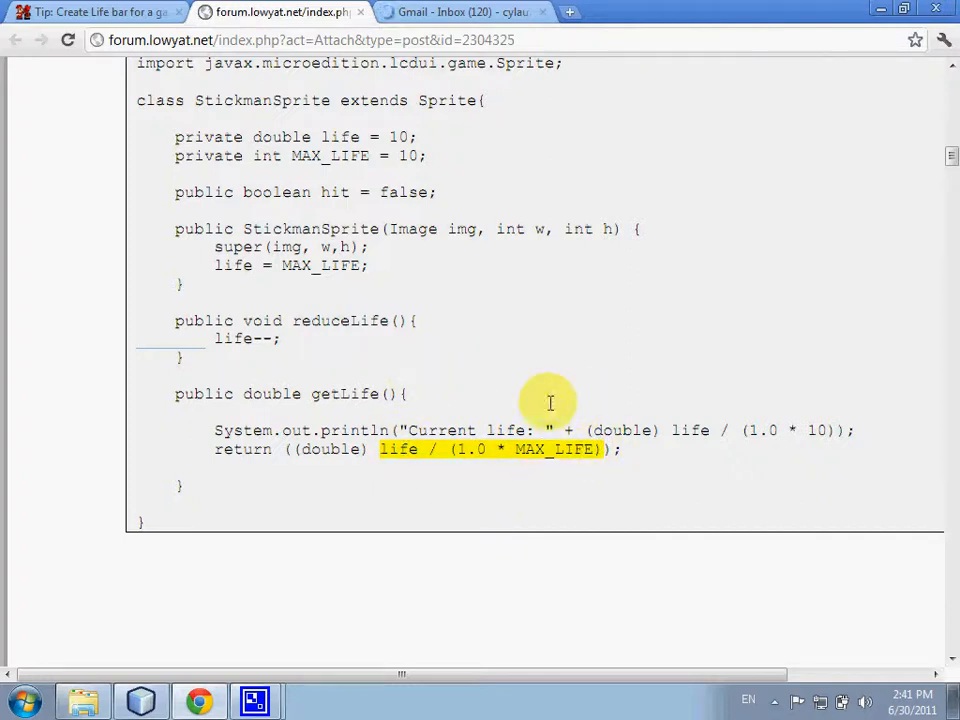
mouse_move(458, 449)
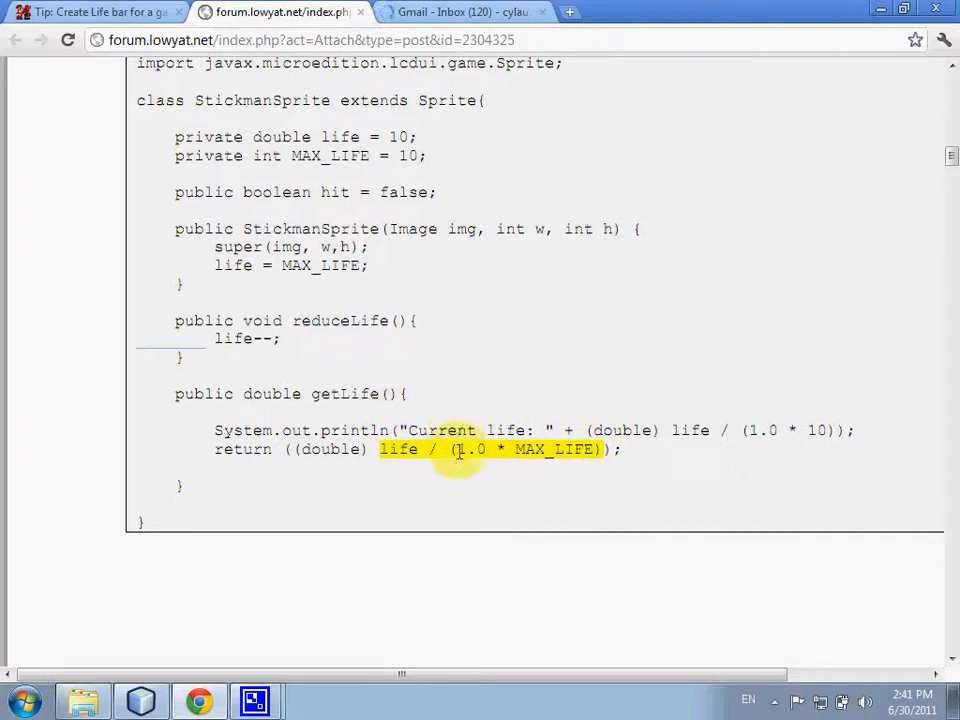
mouse_move(383, 449)
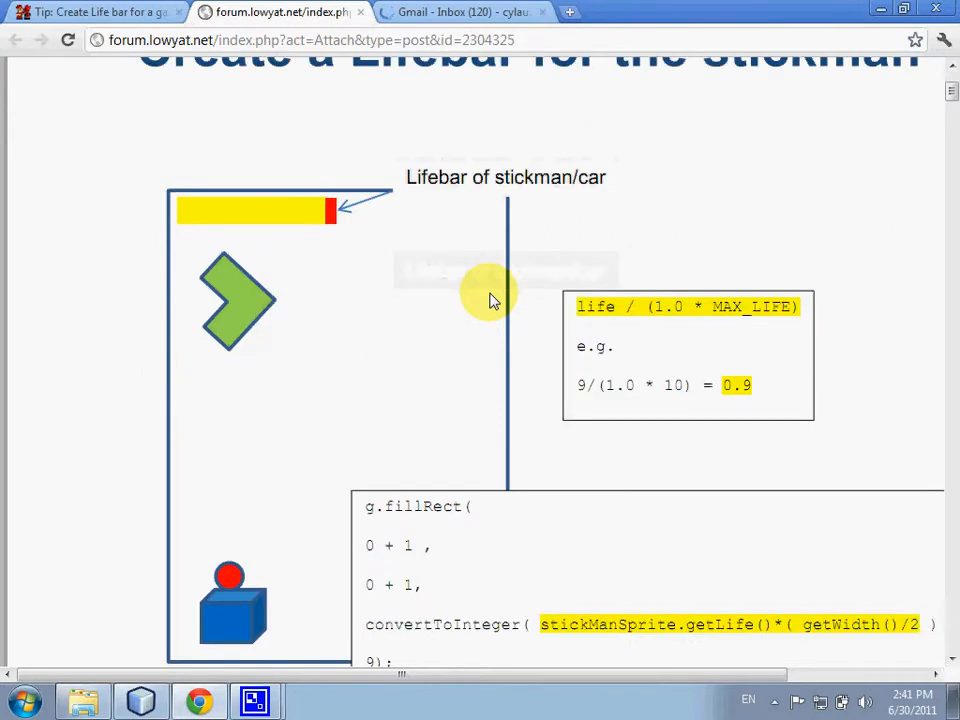
mouse_move(615, 305)
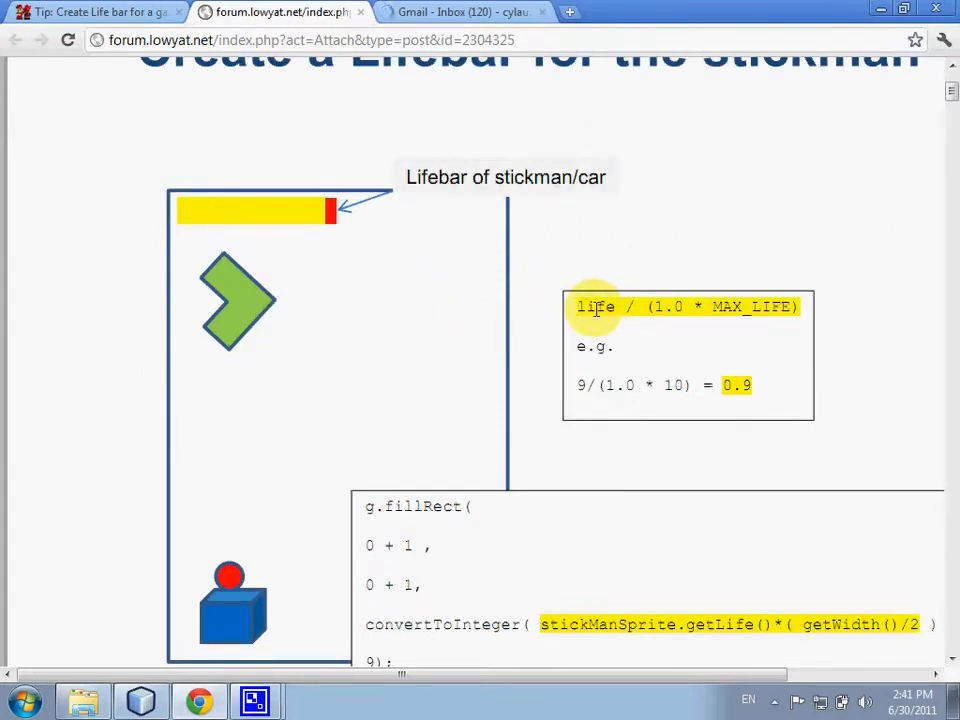
mouse_move(597, 248)
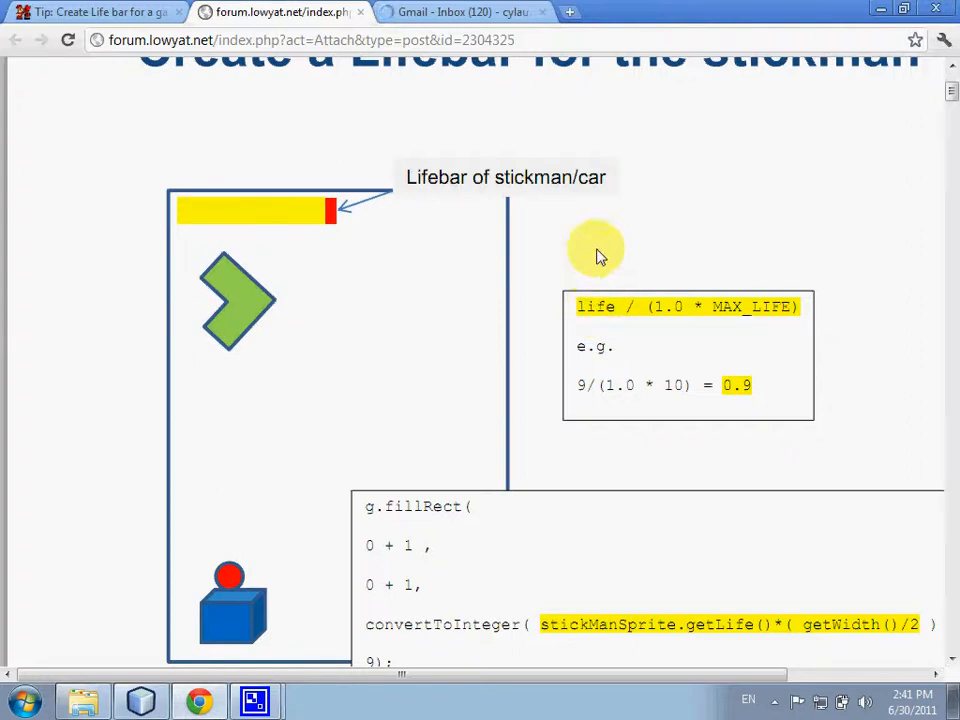
mouse_move(660, 315)
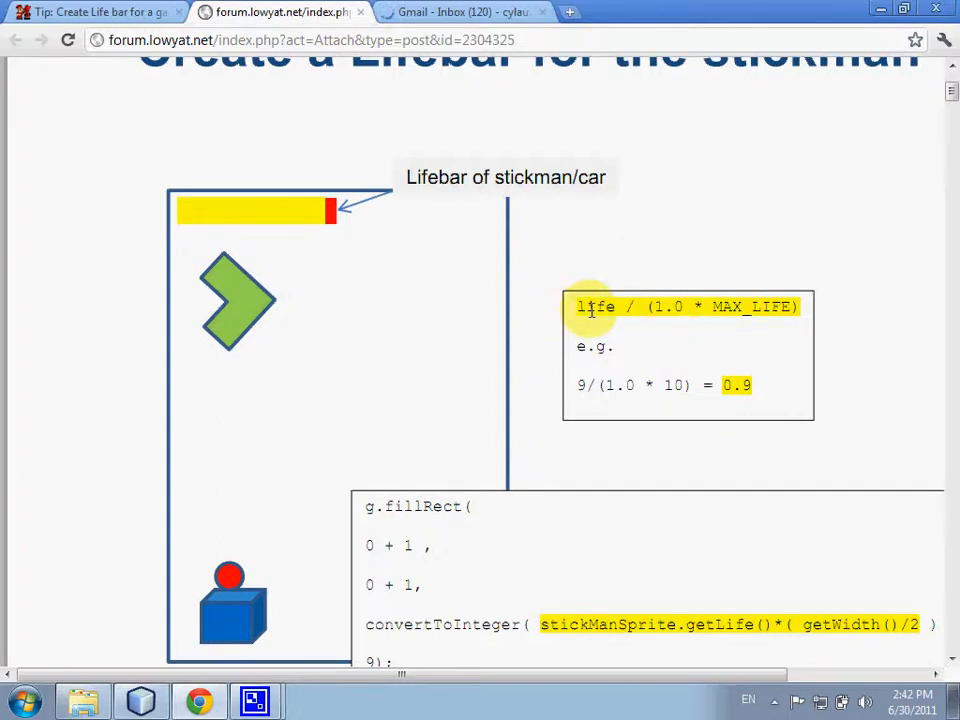
mouse_move(768, 297)
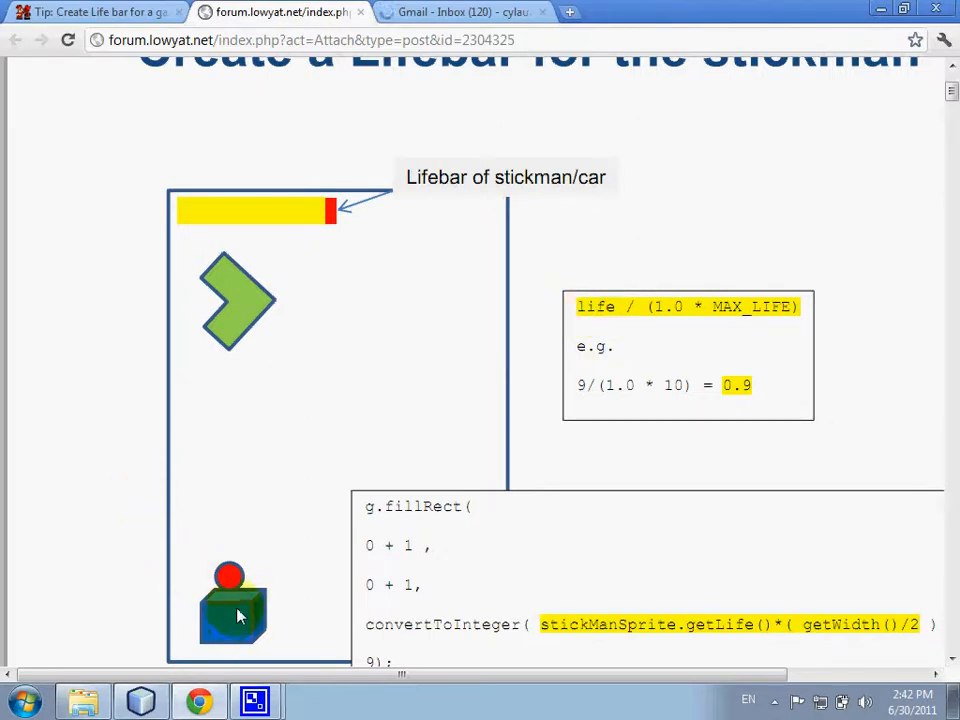
mouse_move(232, 625)
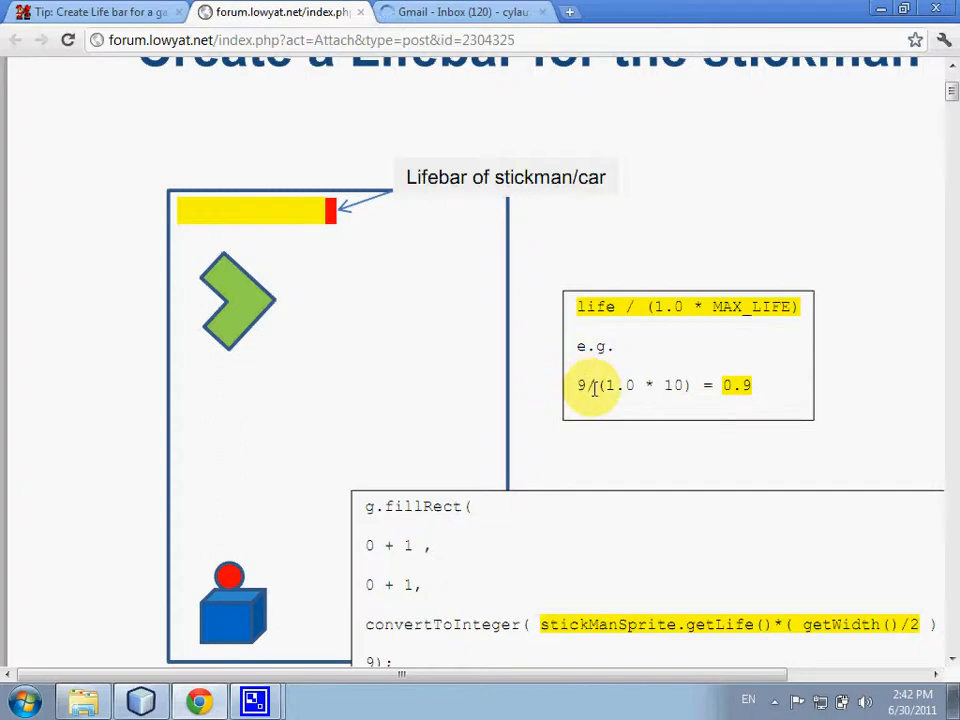
mouse_move(735, 384)
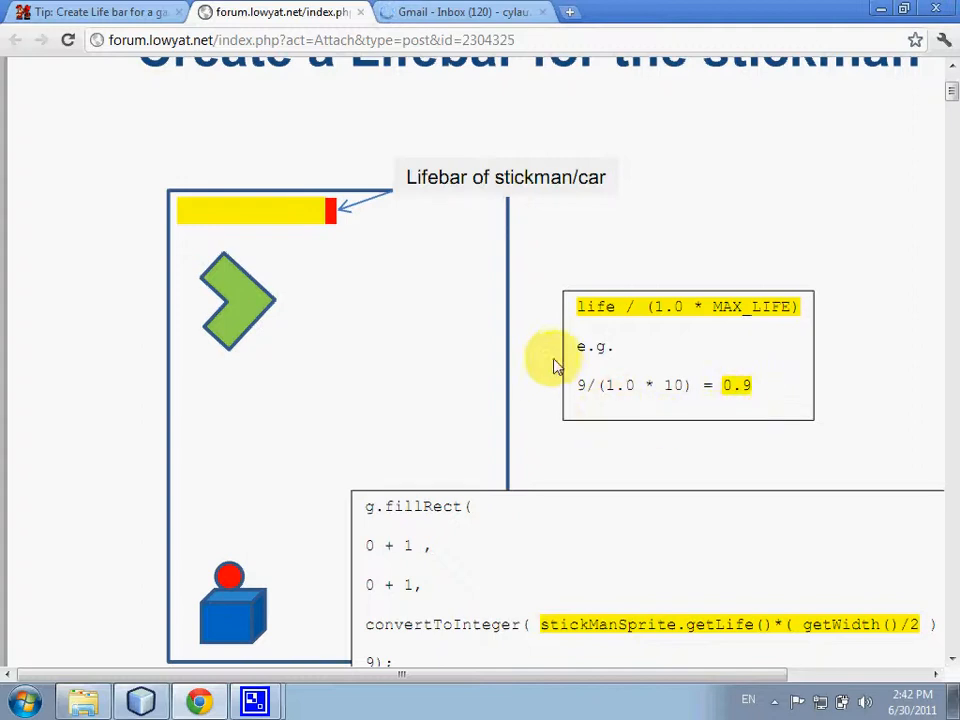
mouse_move(235, 610)
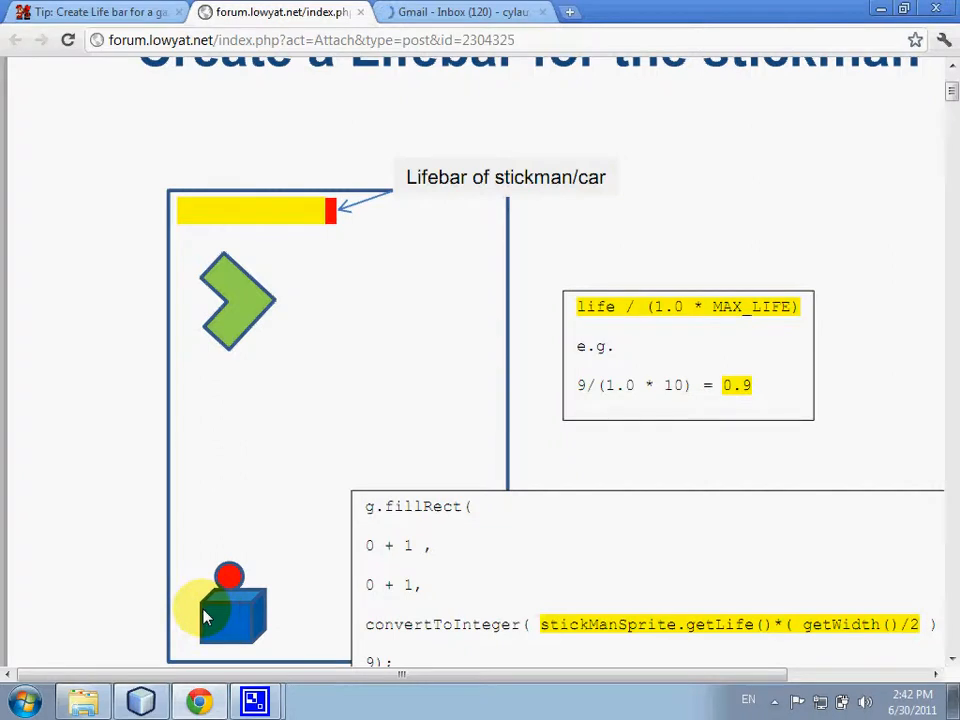
Scroll the PDF down to the Lifebar diagram showing 9/(1.0*10) = 0.9
scroll(down, 3)
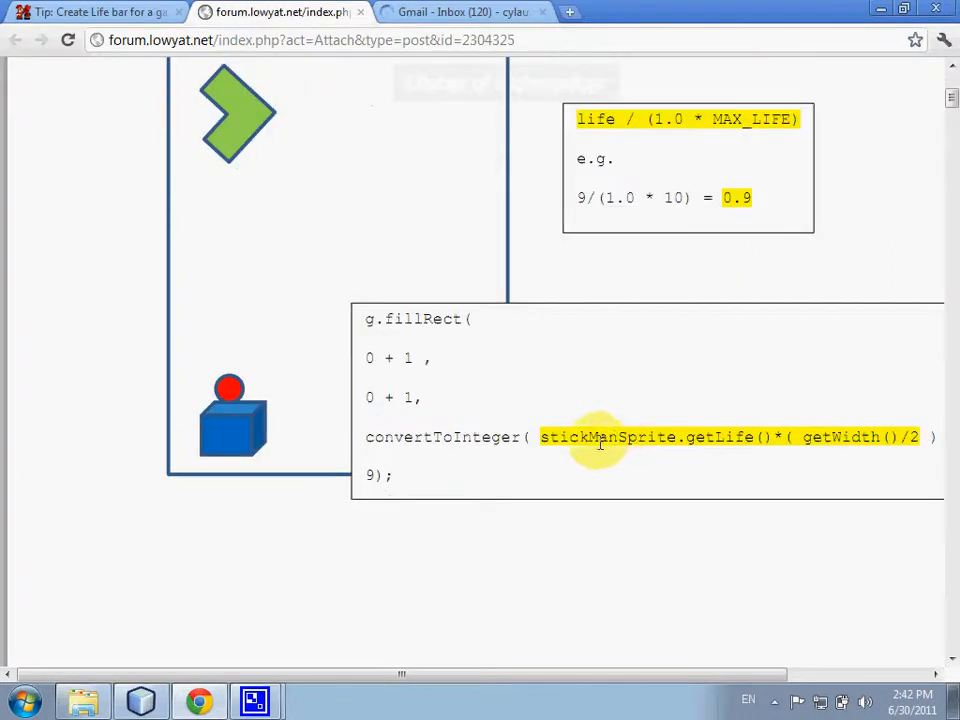
mouse_move(765, 414)
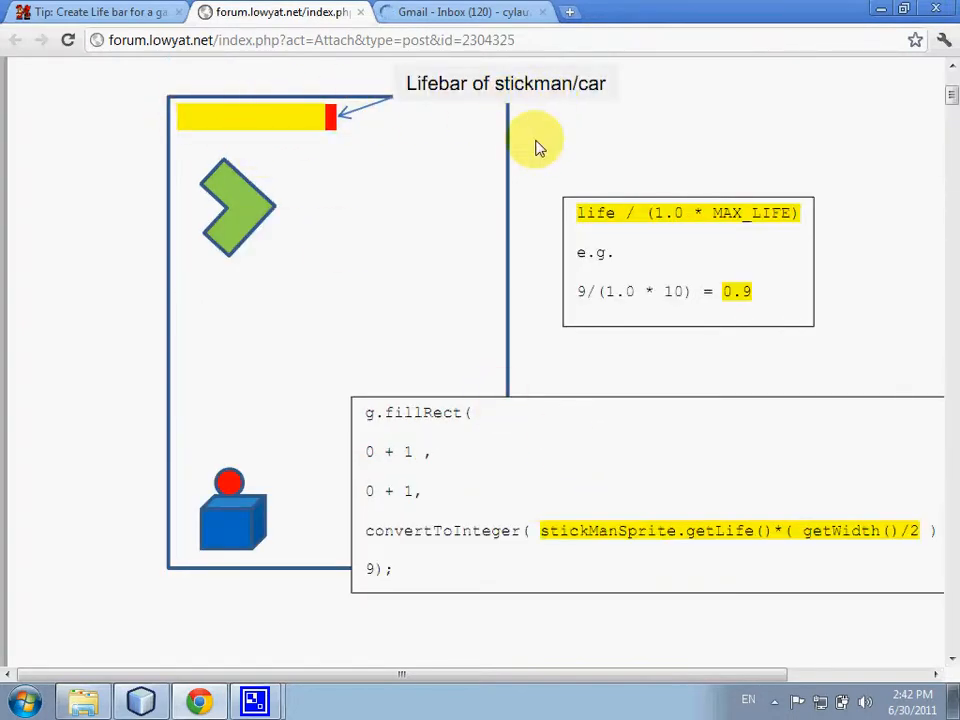
mouse_move(310, 113)
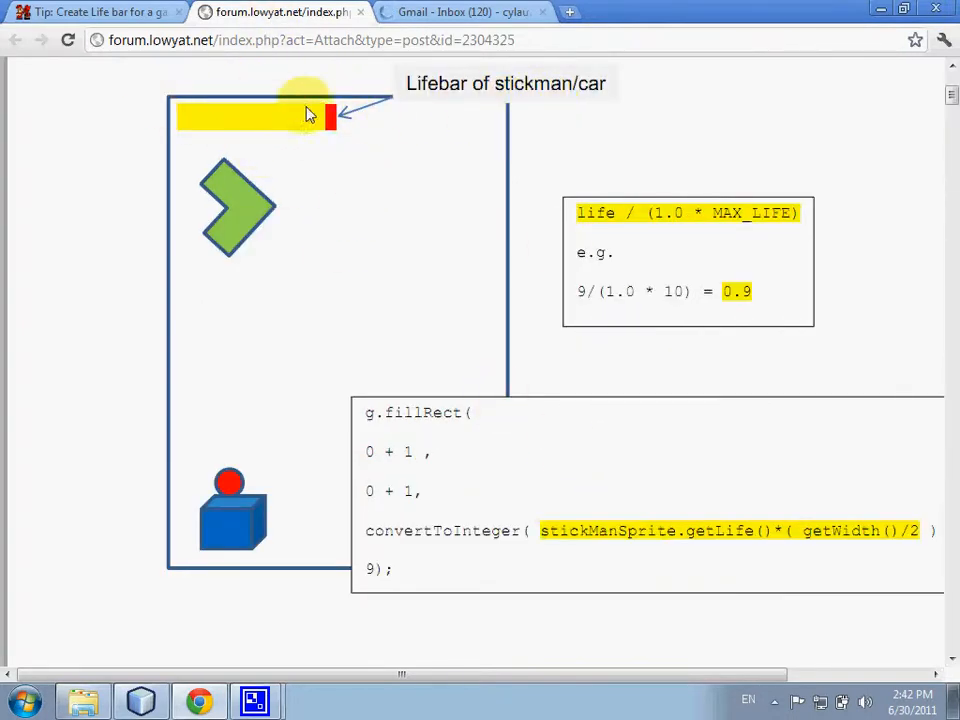
mouse_move(638, 458)
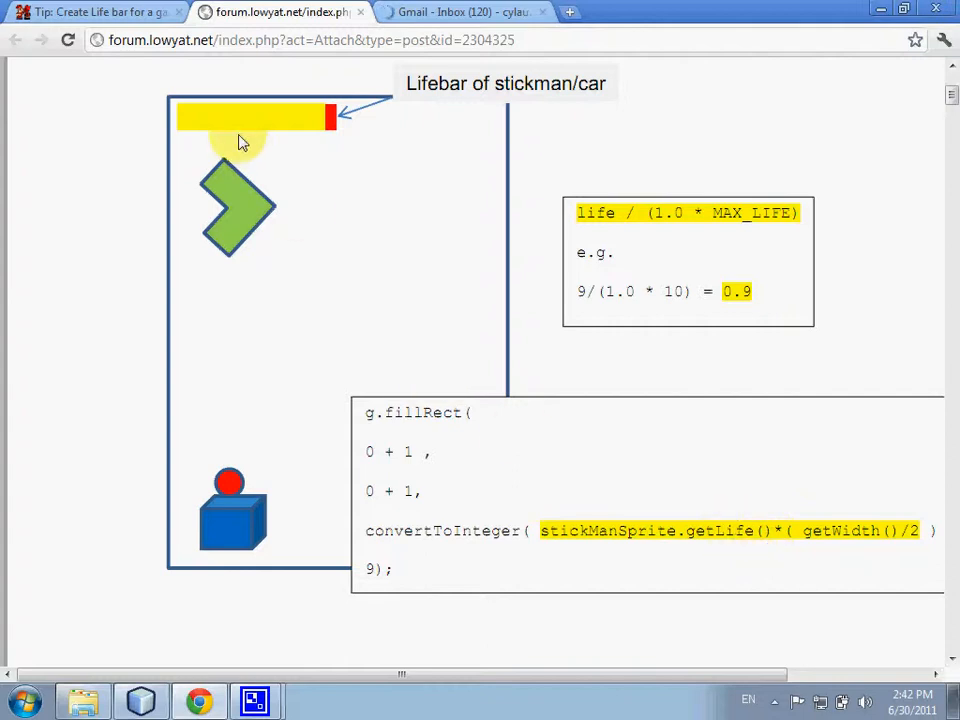
mouse_move(330, 120)
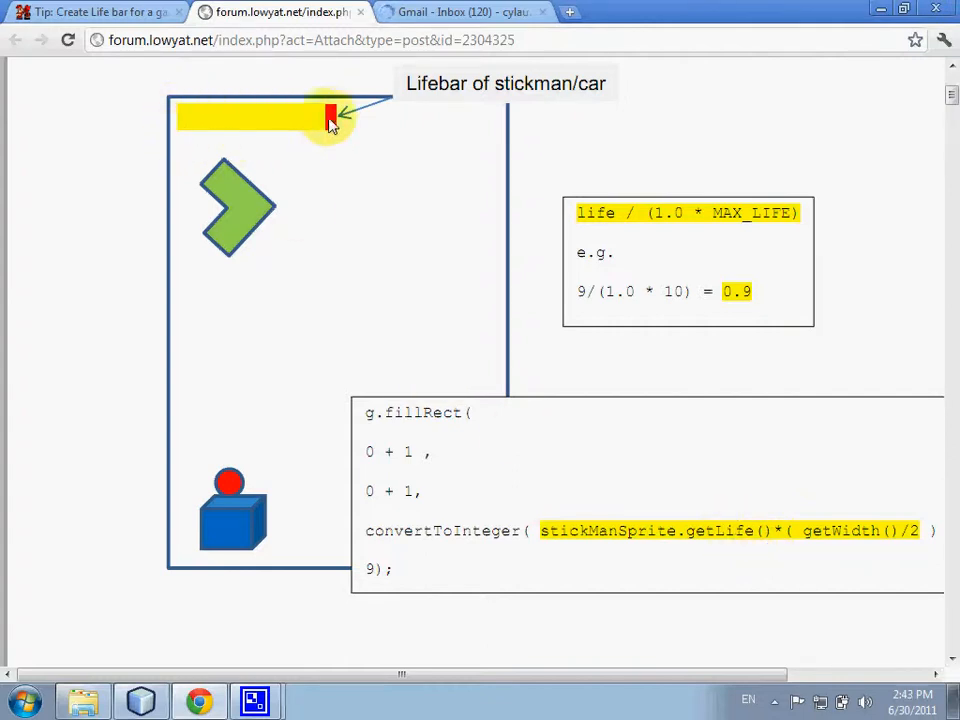
mouse_move(190, 160)
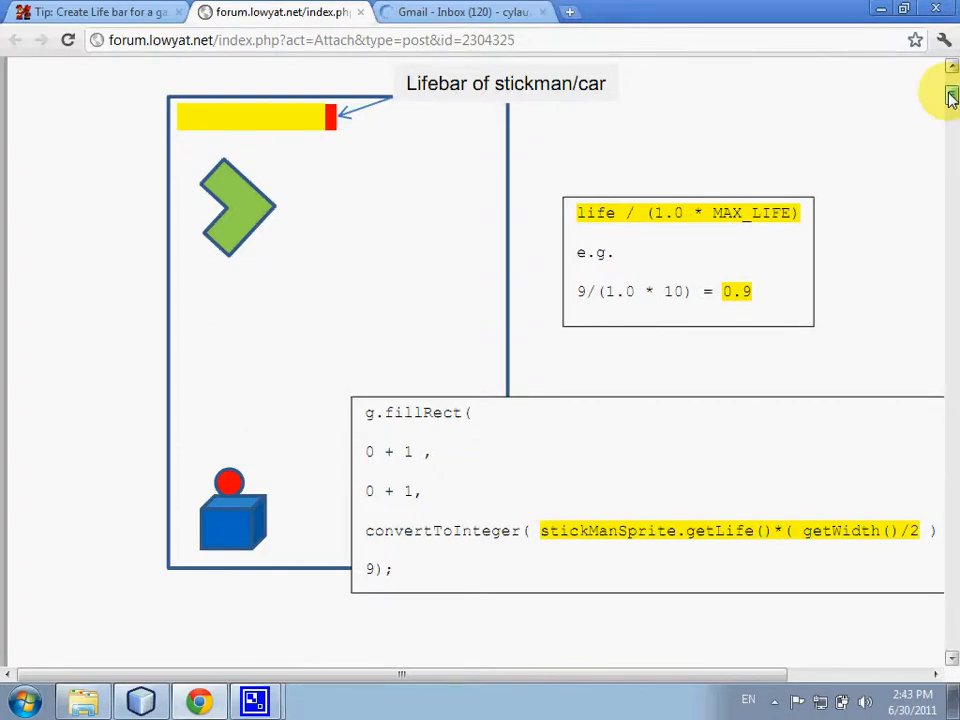
Scroll past the life bar diagram to the reduceLife and drawString collision code
scroll(down, 3)
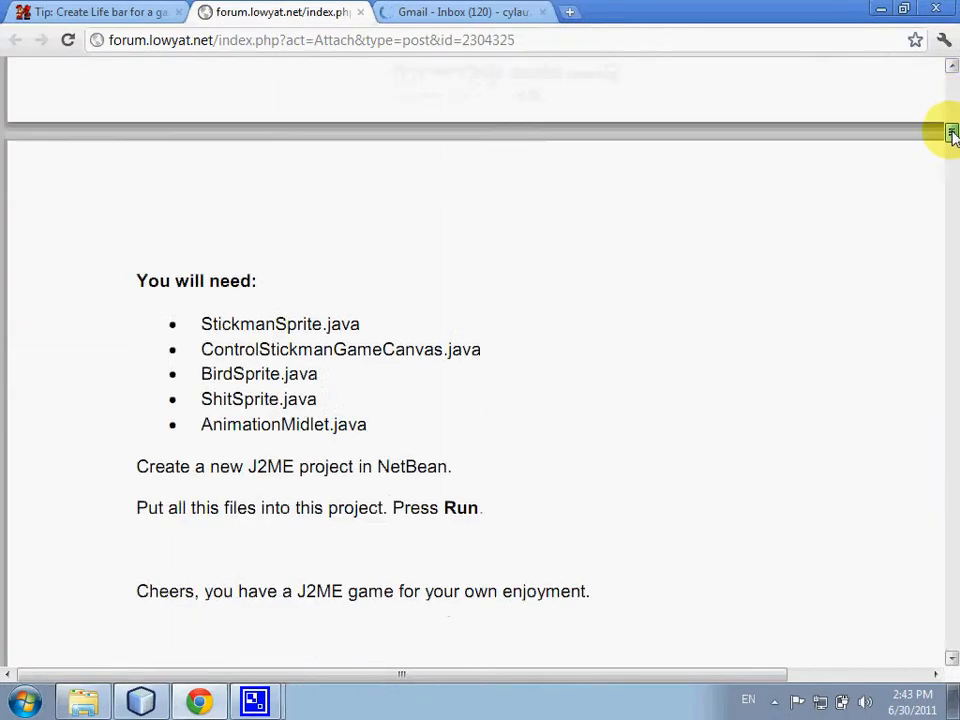
scroll(down, 3)
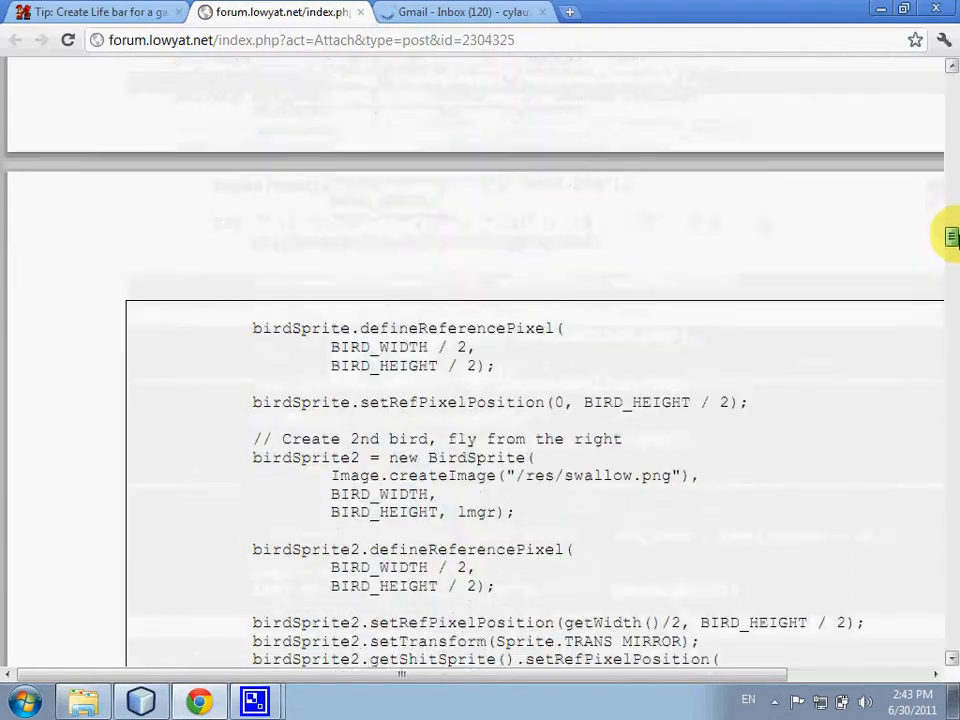
scroll(down, 3)
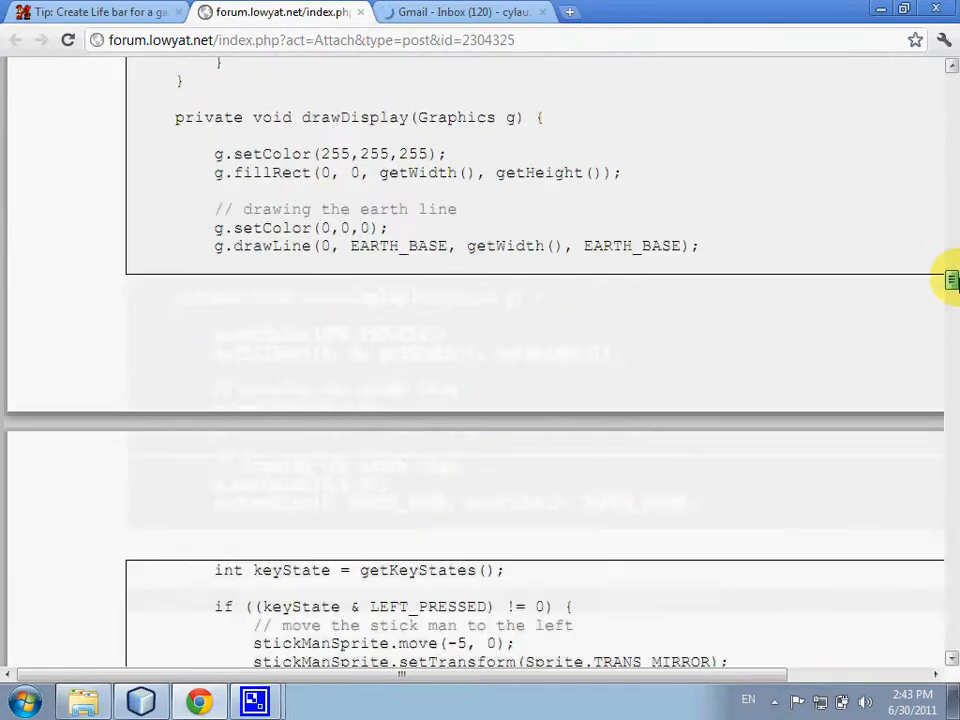
scroll(down, 3)
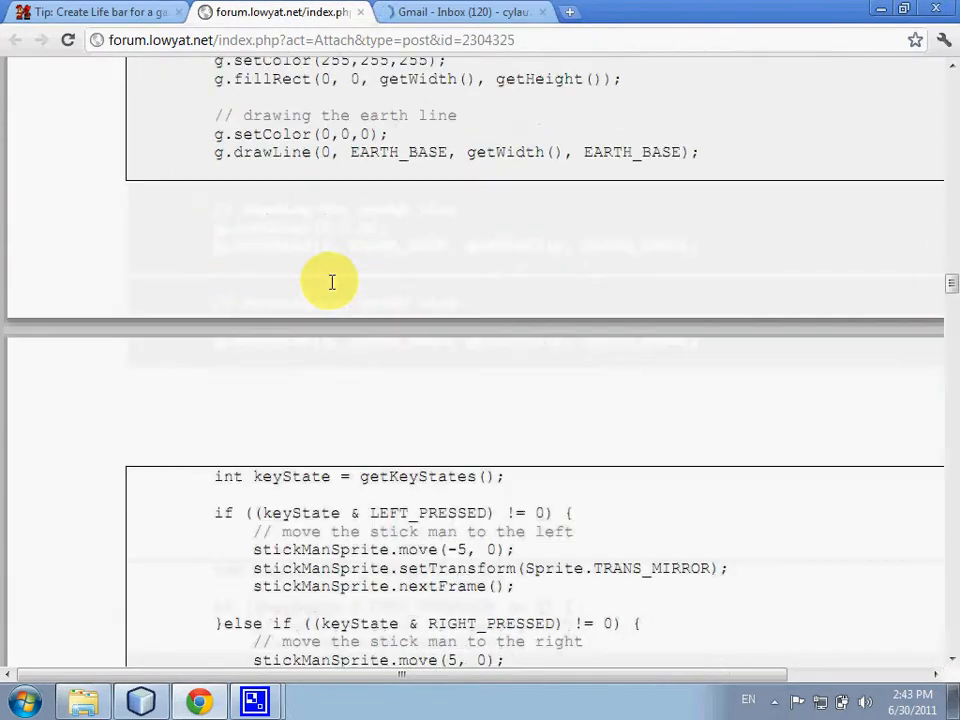
scroll(down, 3)
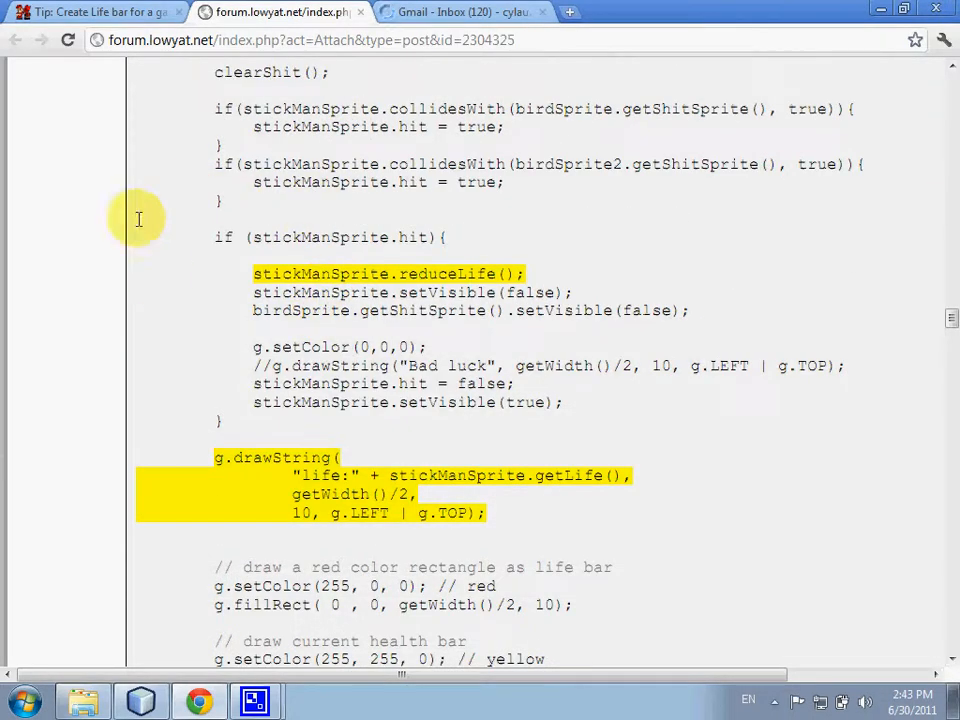
mouse_move(395, 226)
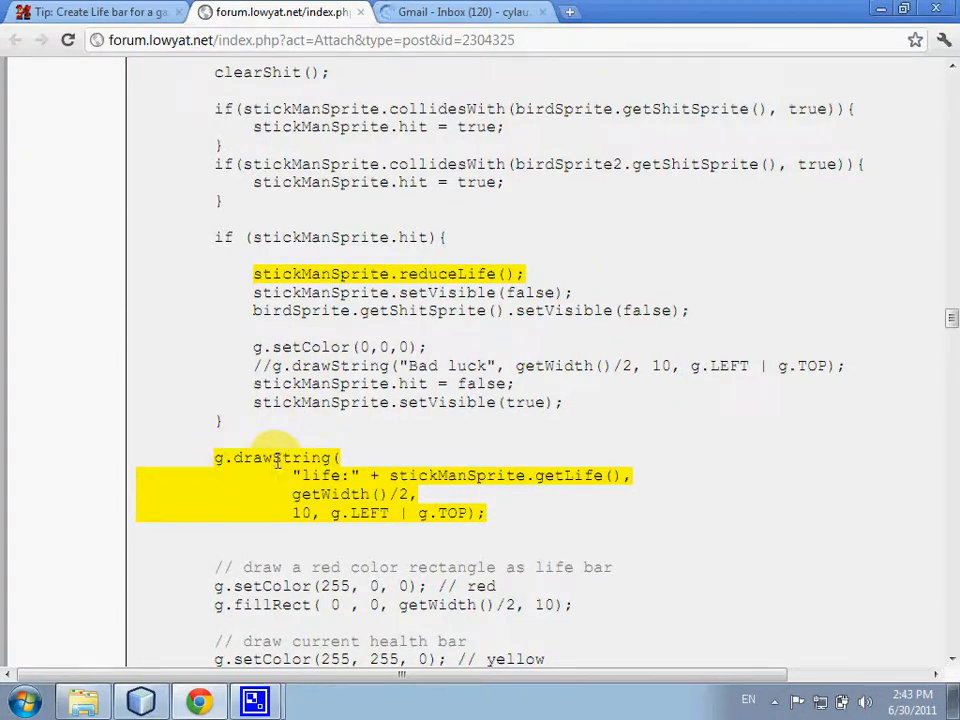
scroll(down, 3)
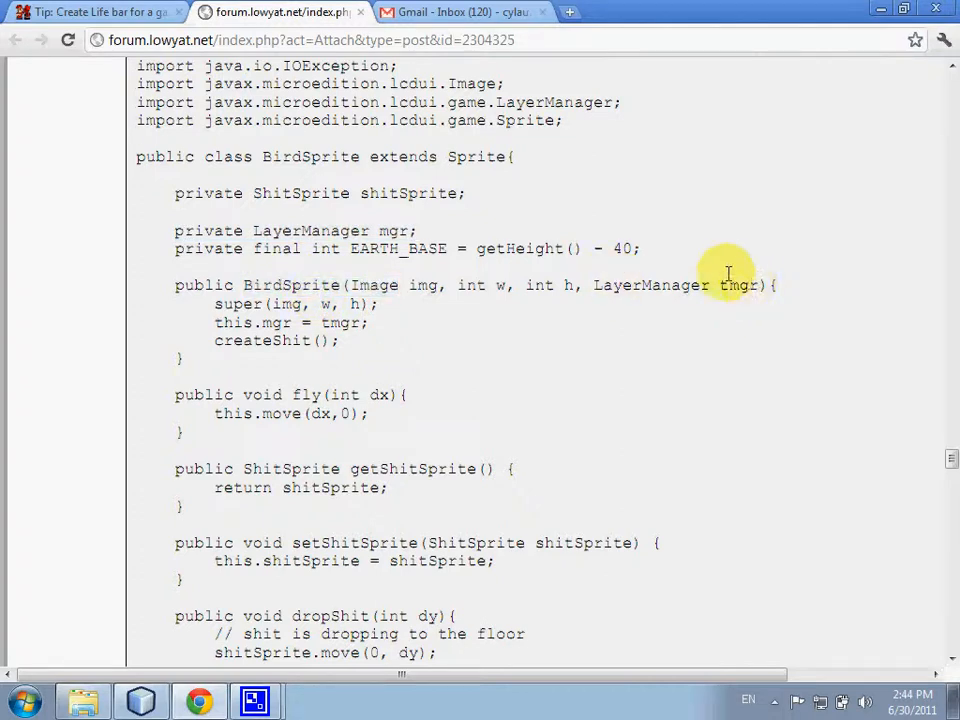
mouse_move(588, 249)
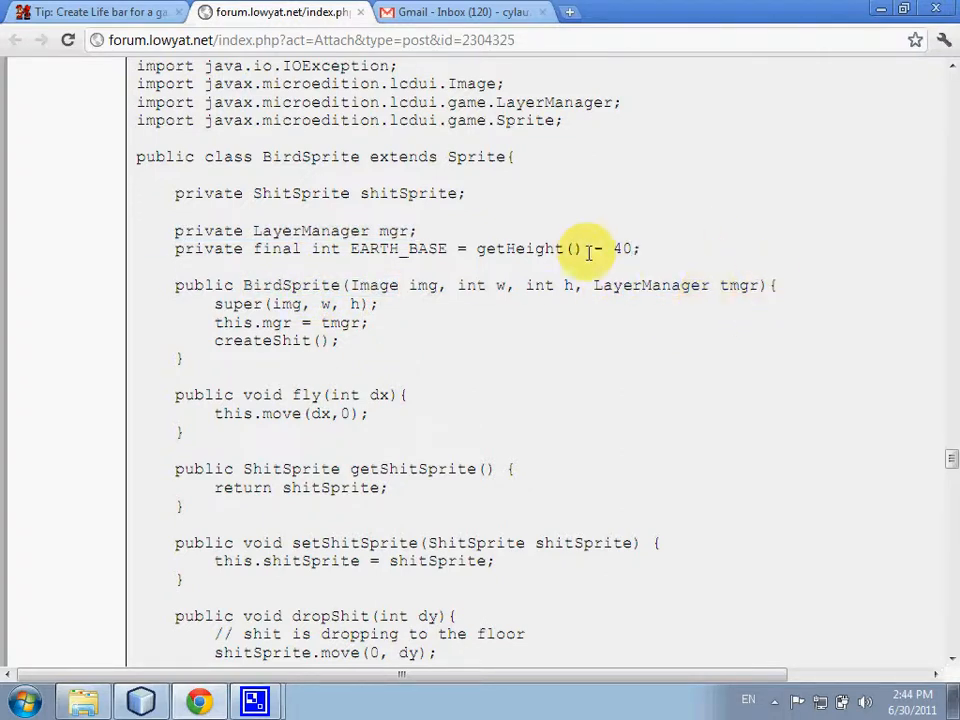
mouse_move(835, 388)
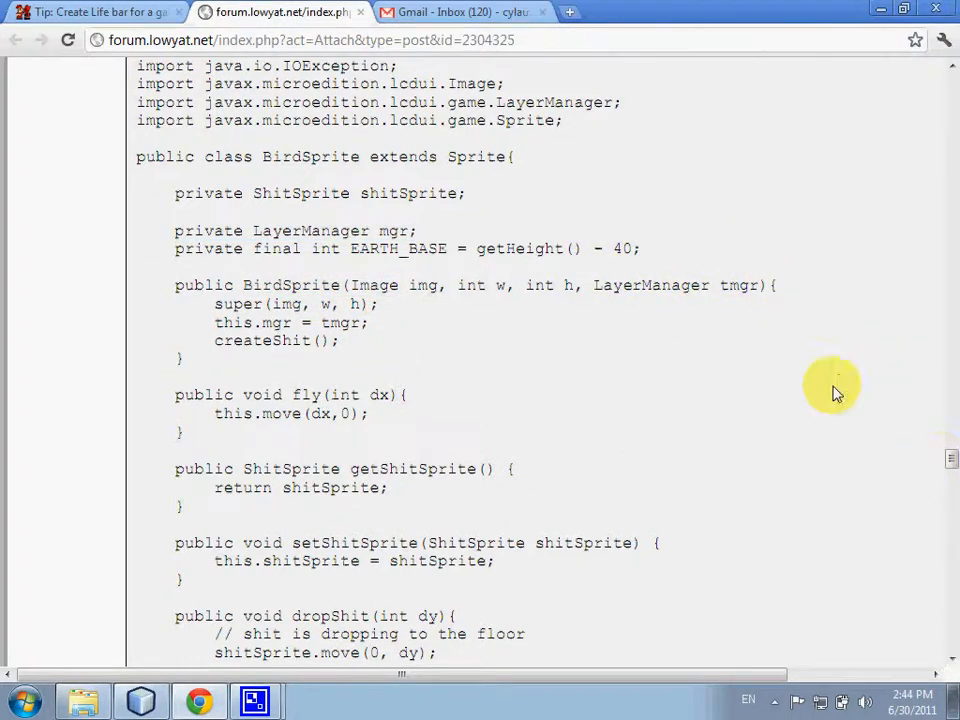
mouse_move(920, 410)
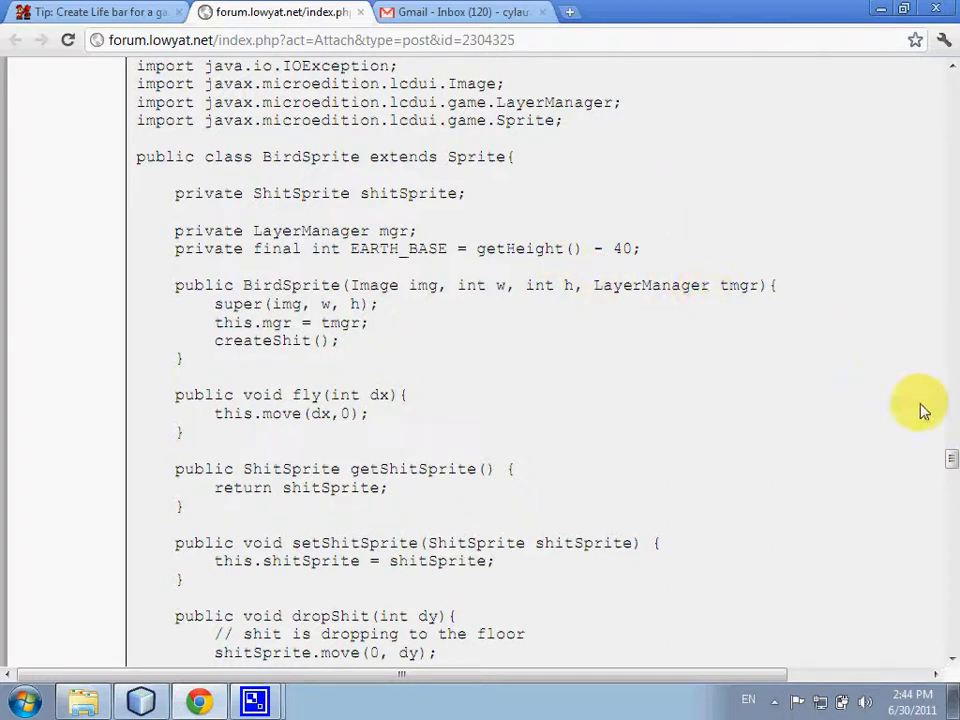
mouse_move(950, 460)
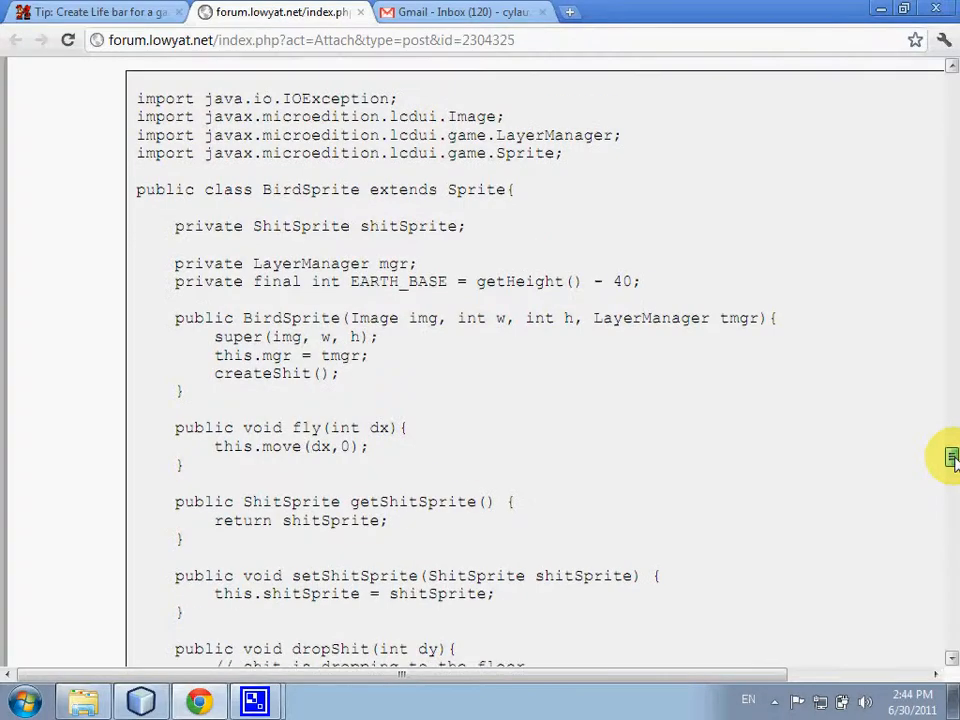
Scroll through the PDF to the canvas constructor that creates the LayerManager
scroll(down, 3)
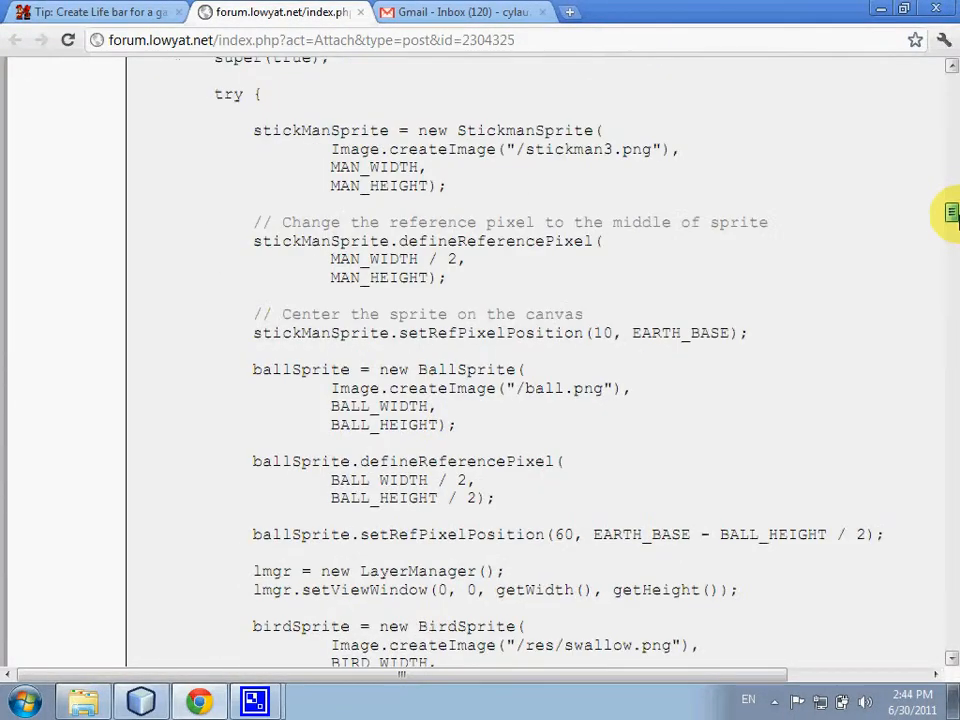
scroll(down, 3)
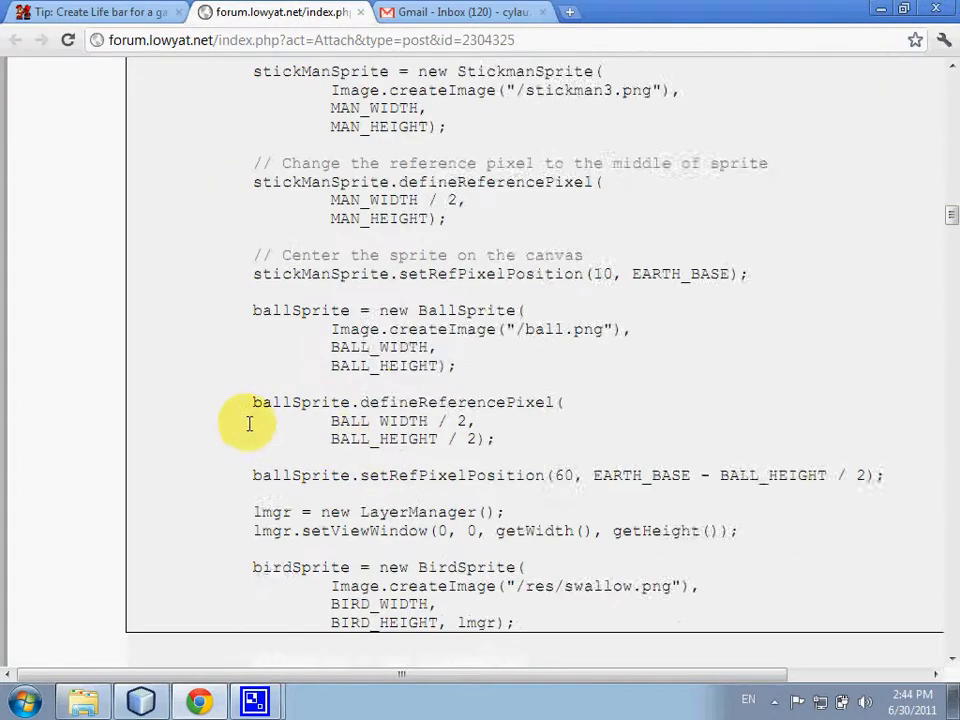
scroll(down, 3)
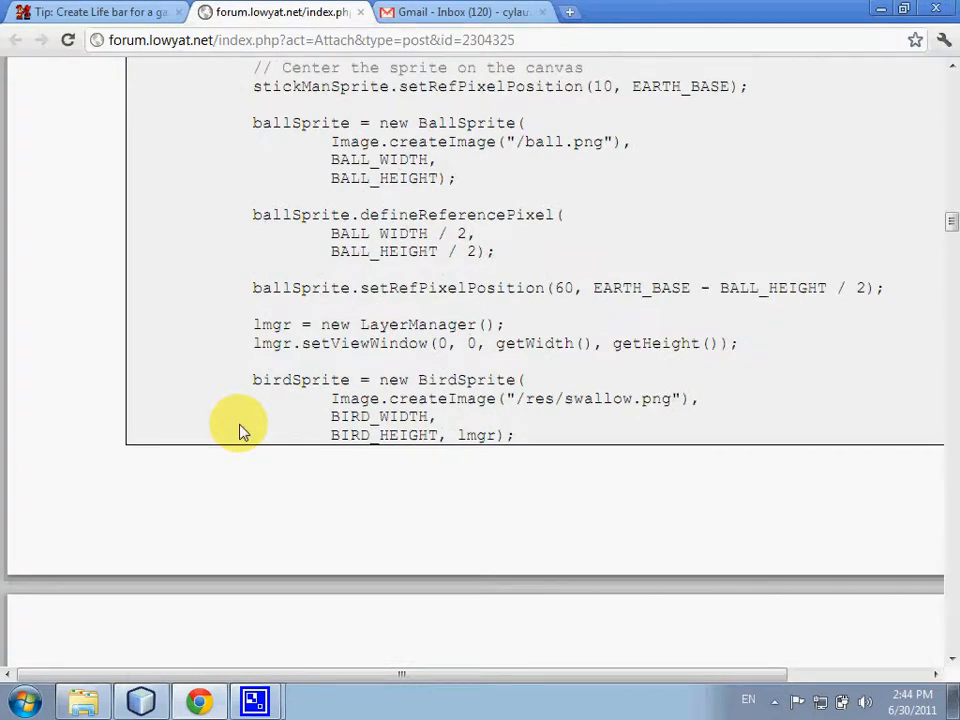
scroll(down, 3)
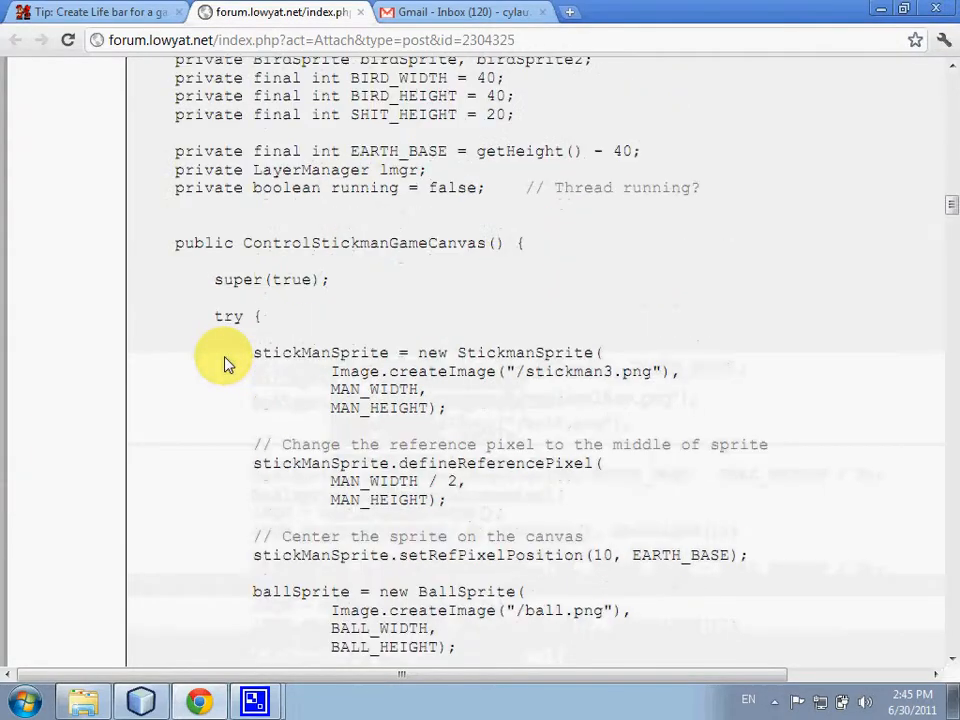
scroll(down, 3)
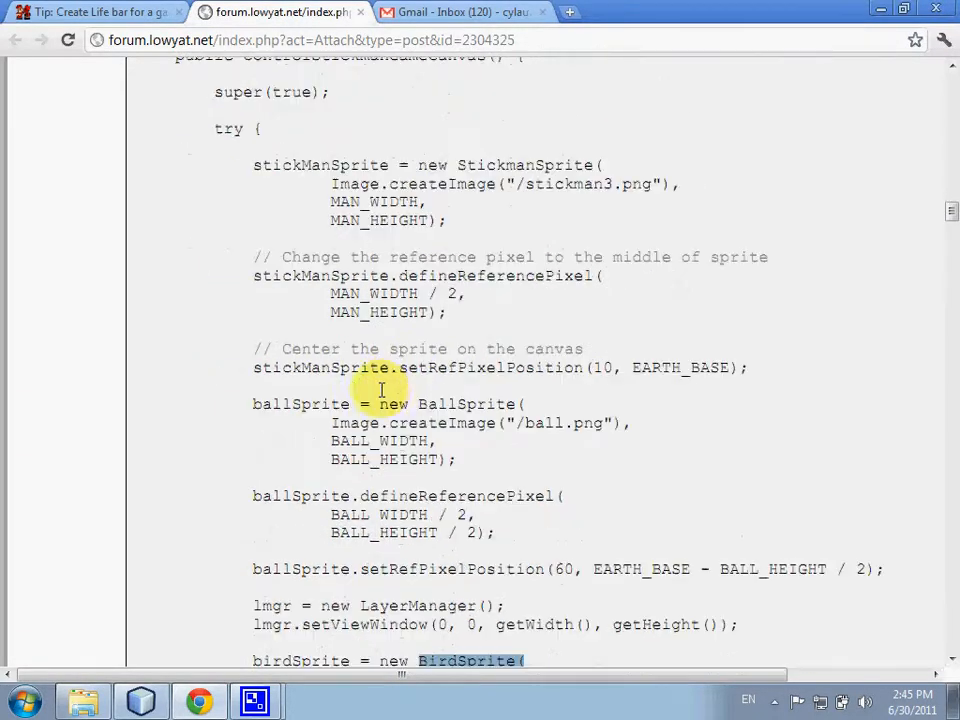
scroll(down, 3)
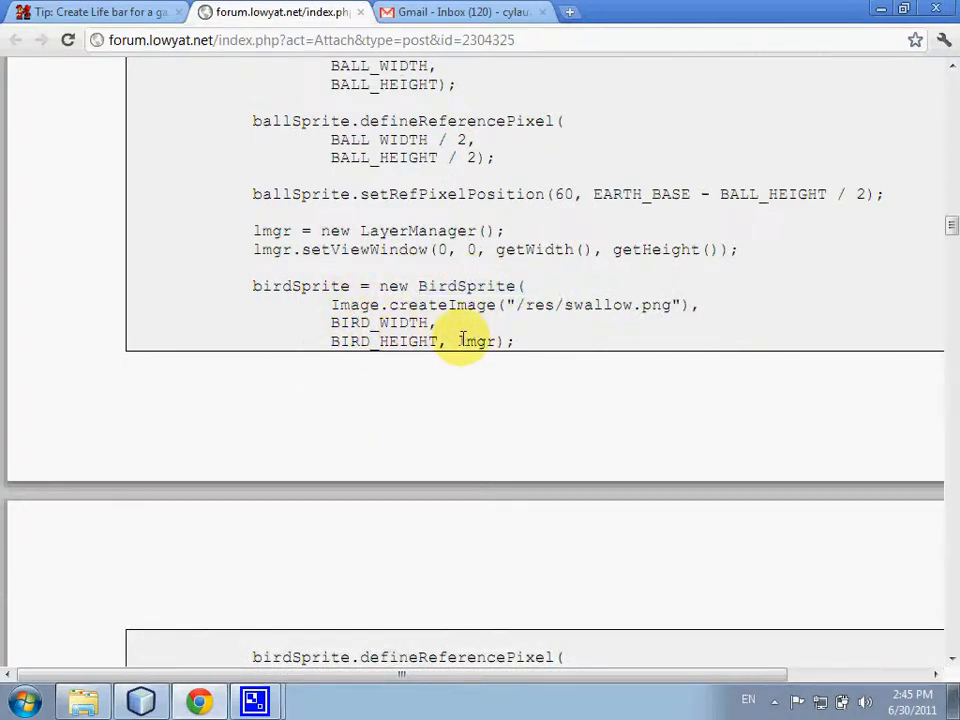
Highlight the lmgr argument passed to BirdSprite, deselect it, and reach BirdSprite
double_click(474, 341)
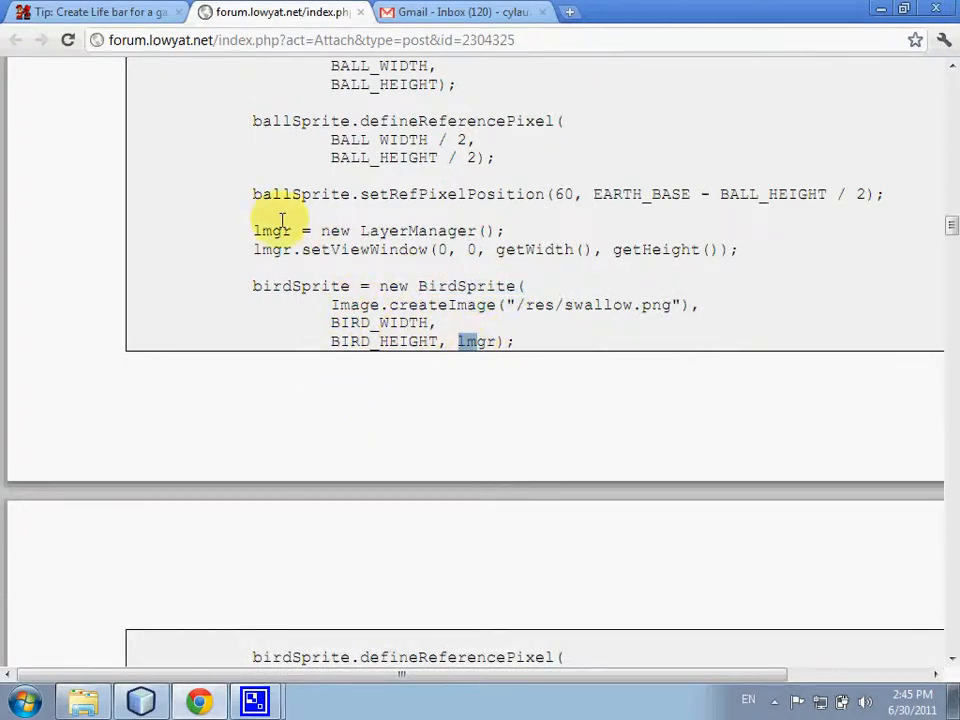
mouse_move(525, 232)
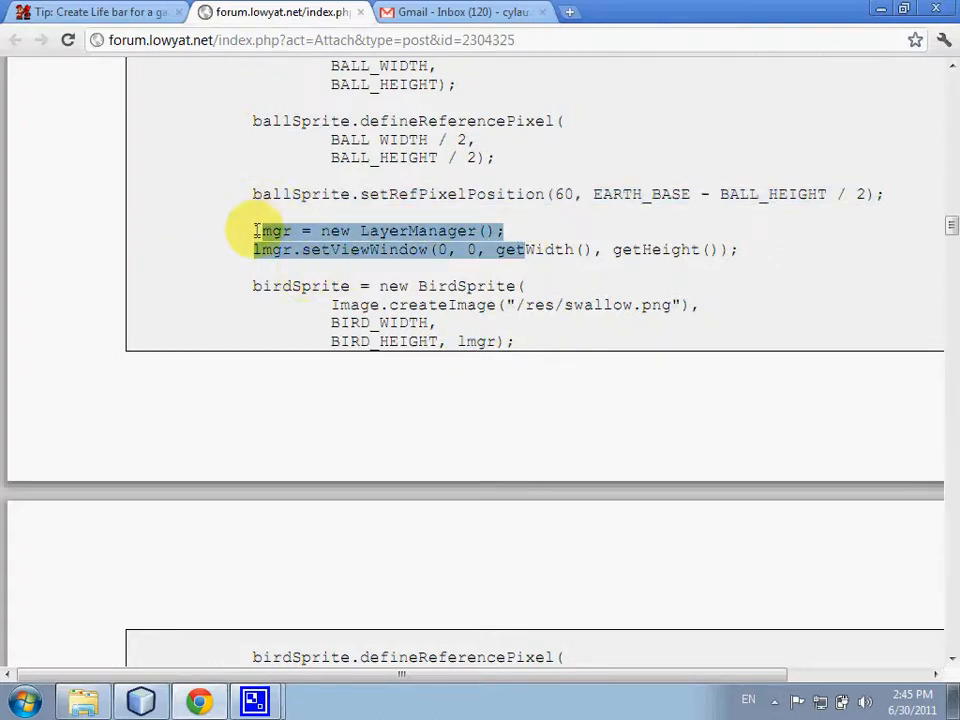
click(467, 341)
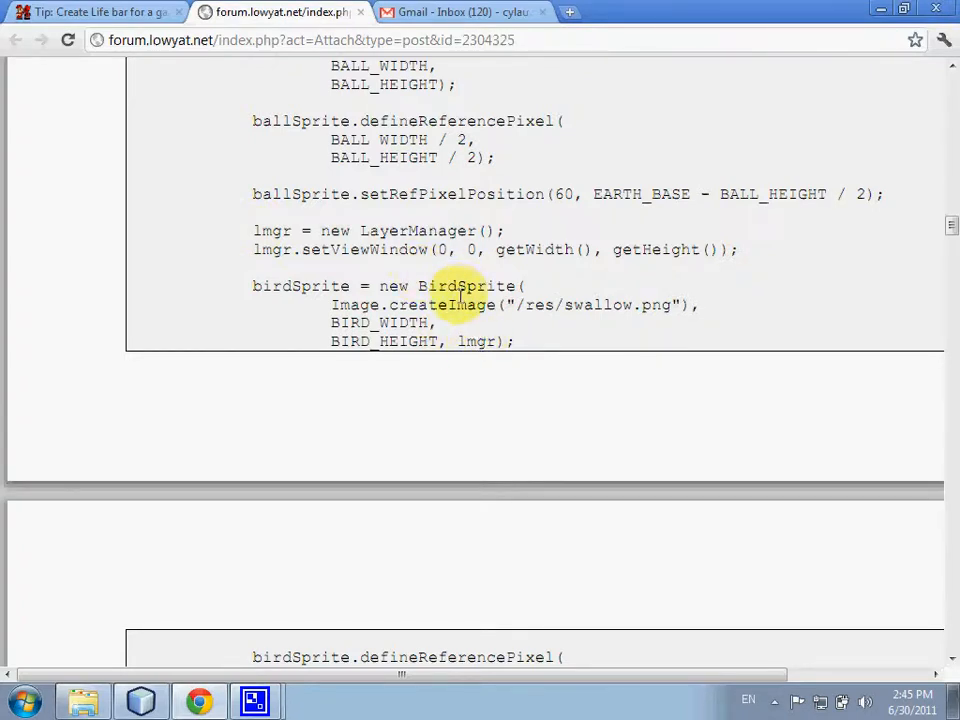
scroll(down, 3)
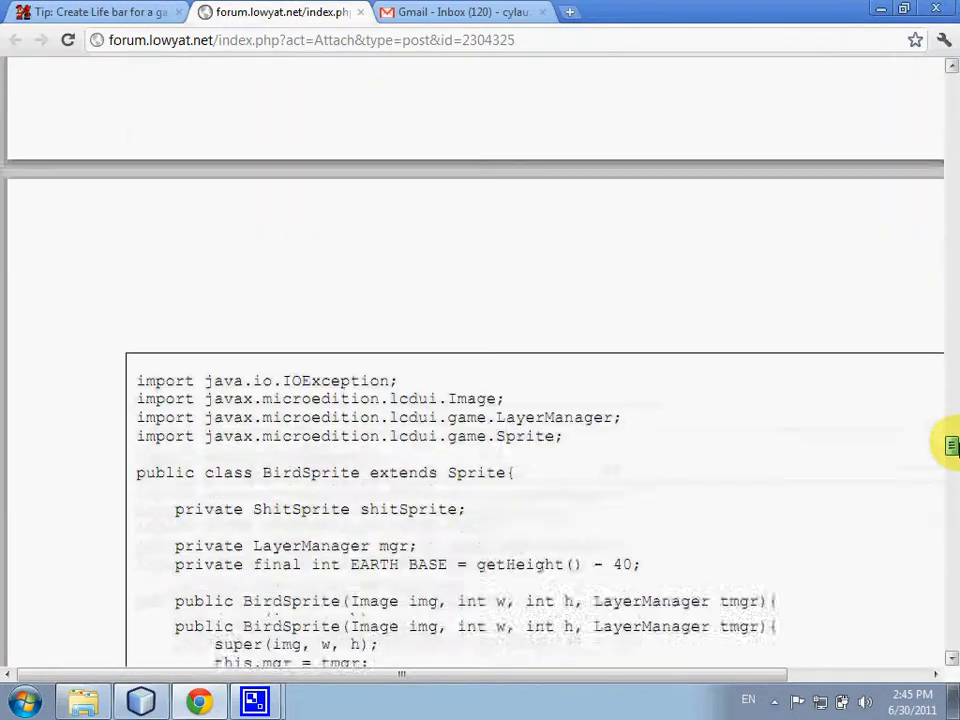
Scroll through BirdSprite's createShit and mgr.append code to the bird-flying game loop
scroll(down, 3)
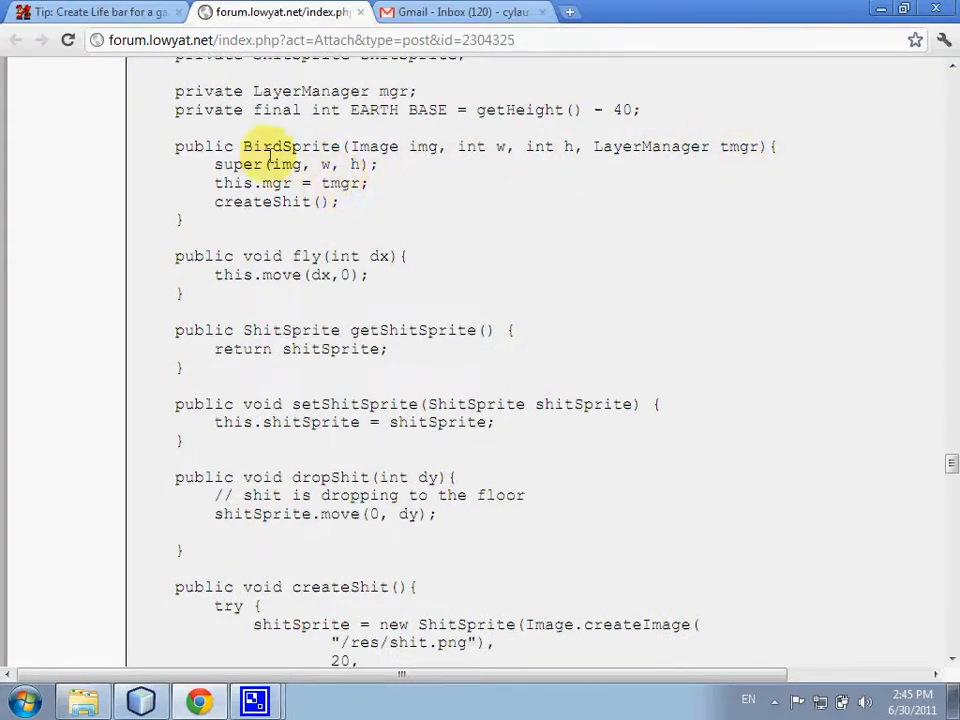
scroll(up, 3)
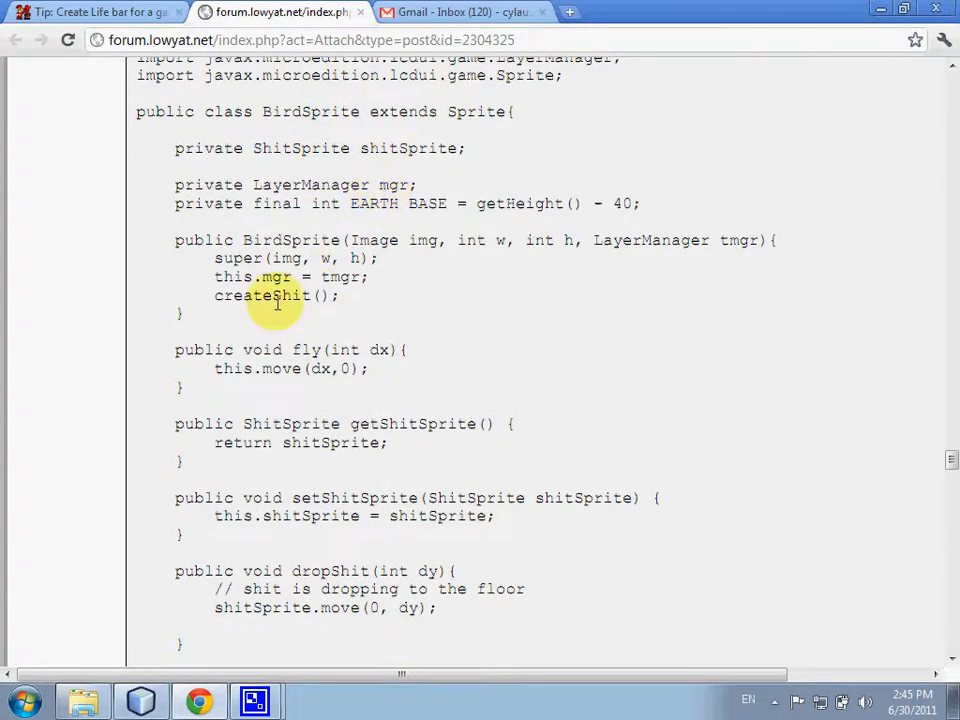
scroll(down, 3)
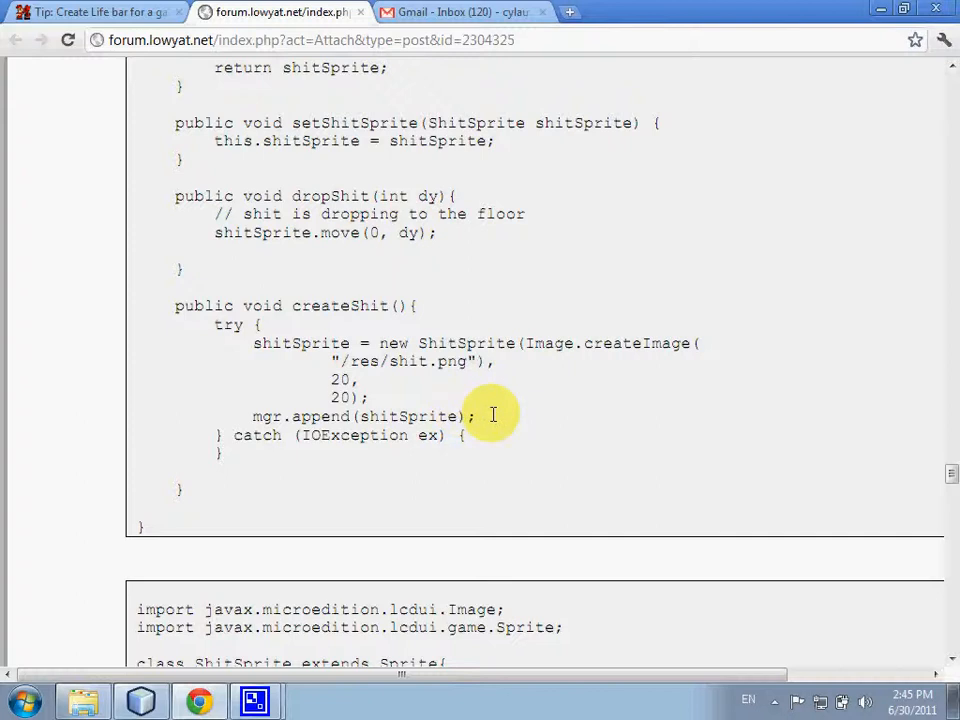
mouse_move(498, 442)
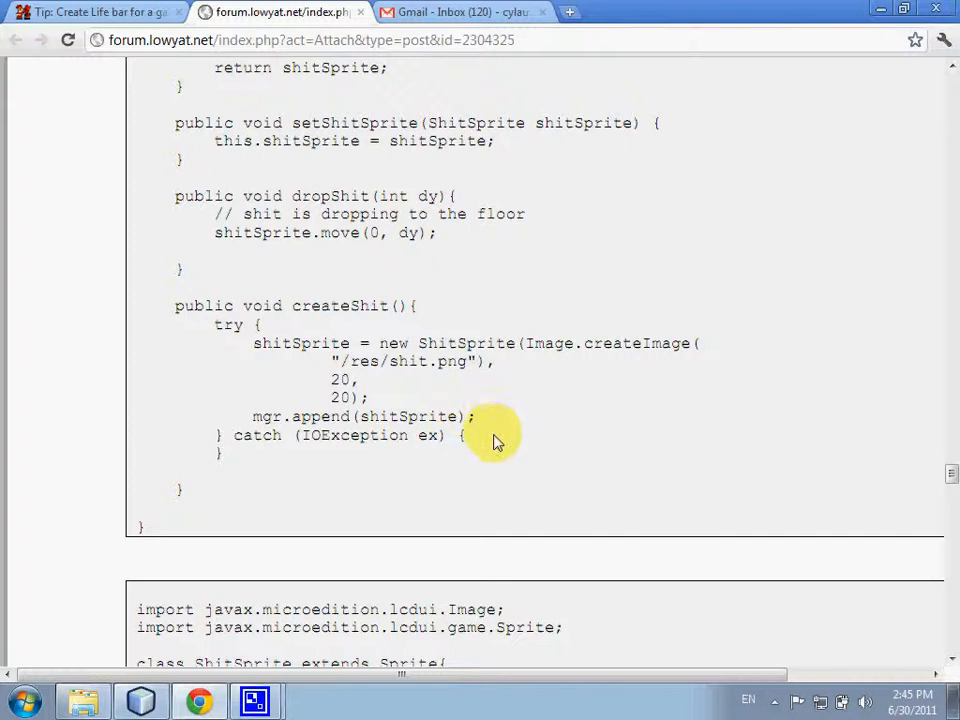
scroll(down, 3)
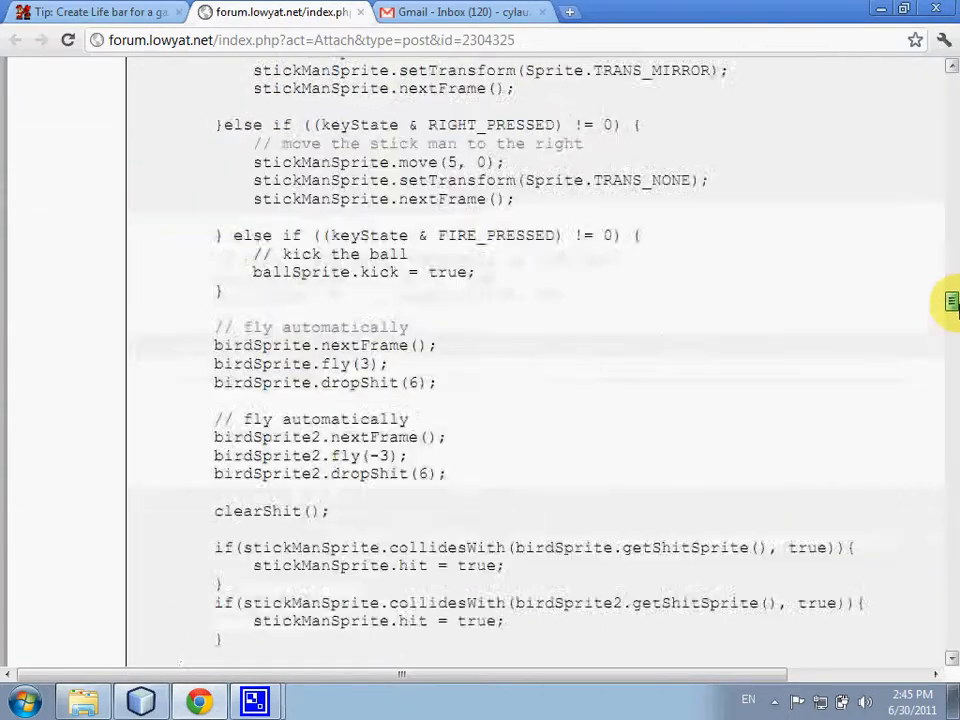
Scroll up to the file list, then switch to the 'Tip: Create Life bar' forum tab
scroll(up, 3)
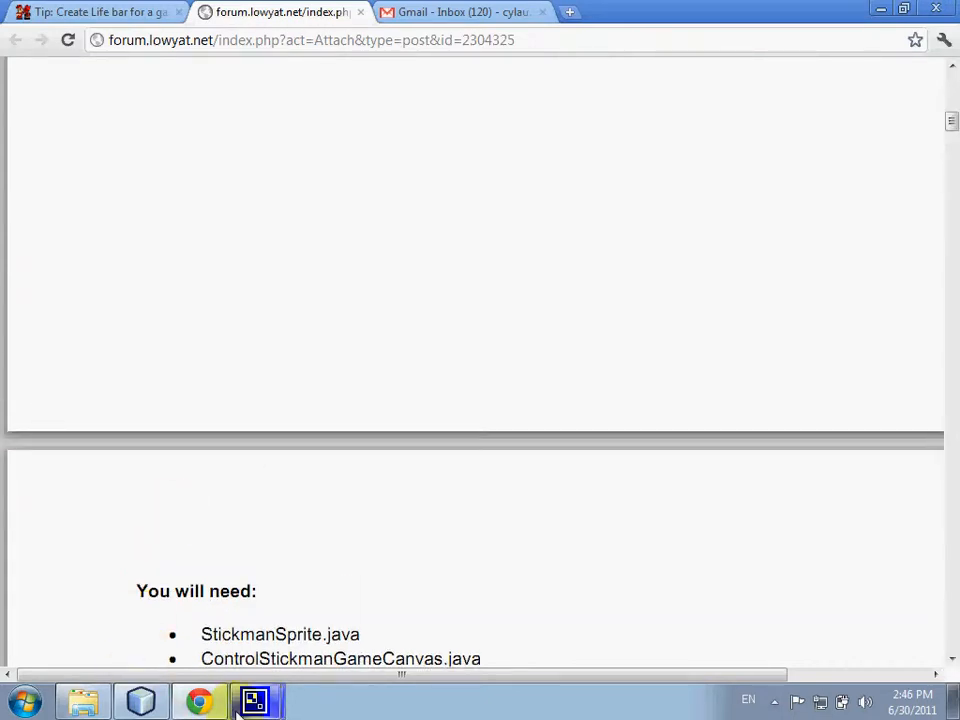
click(95, 12)
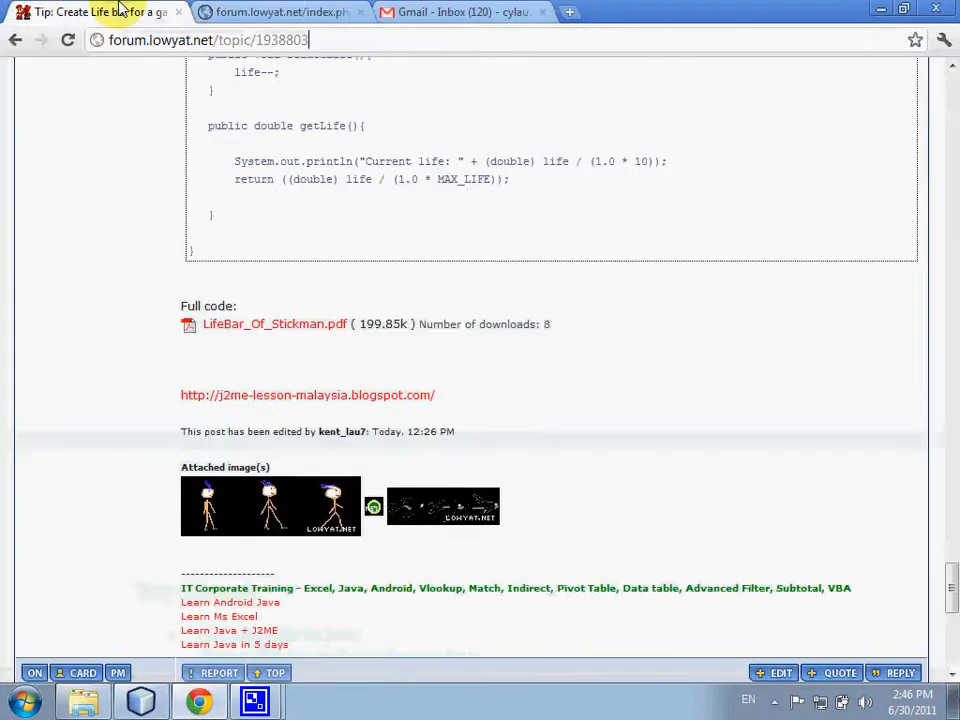